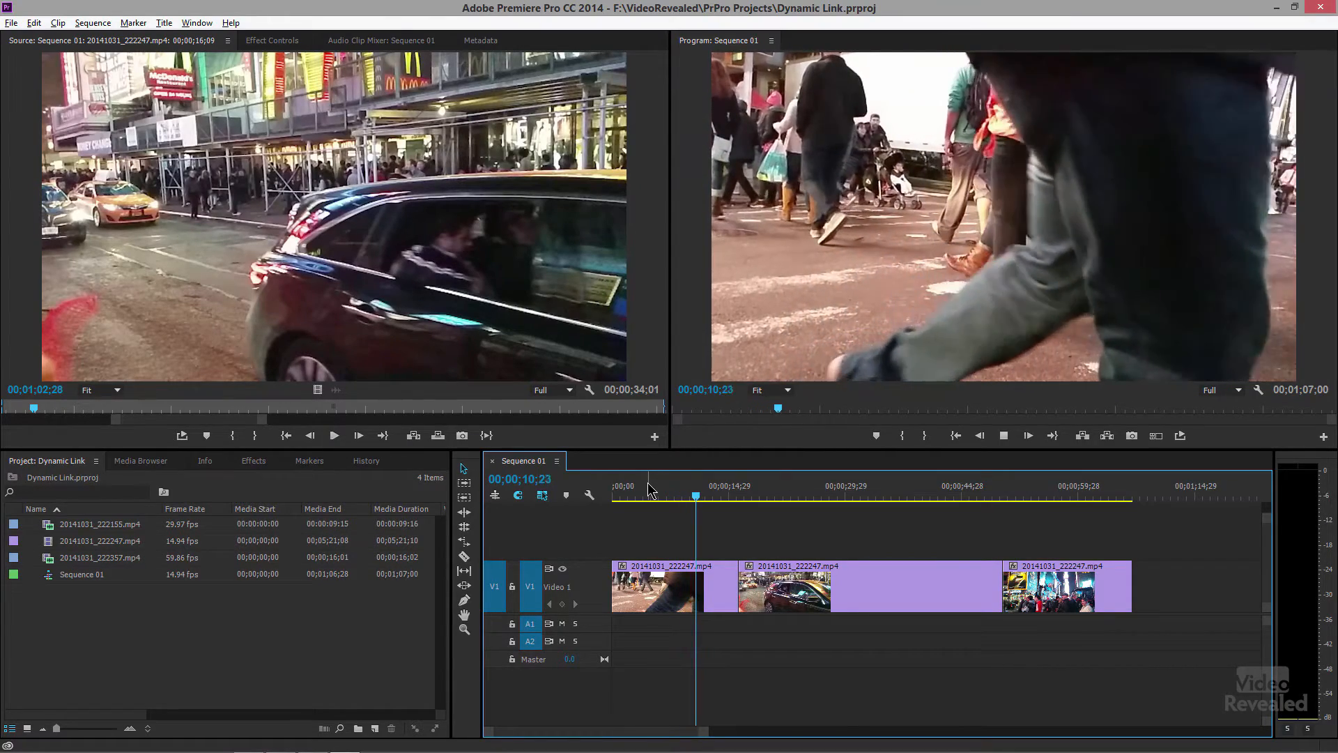
- Scrub to the last Times Square clip and replace it with an After Effects composition
click(712, 496)
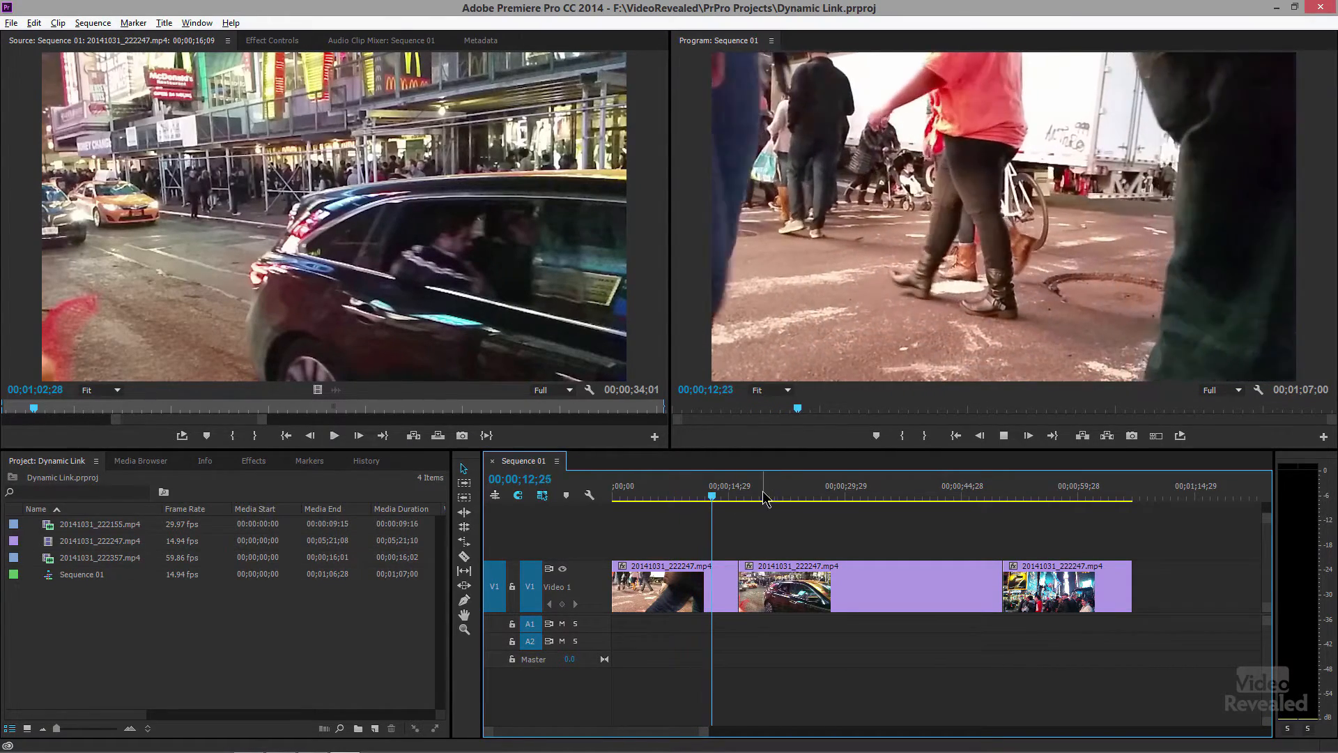
click(1057, 496)
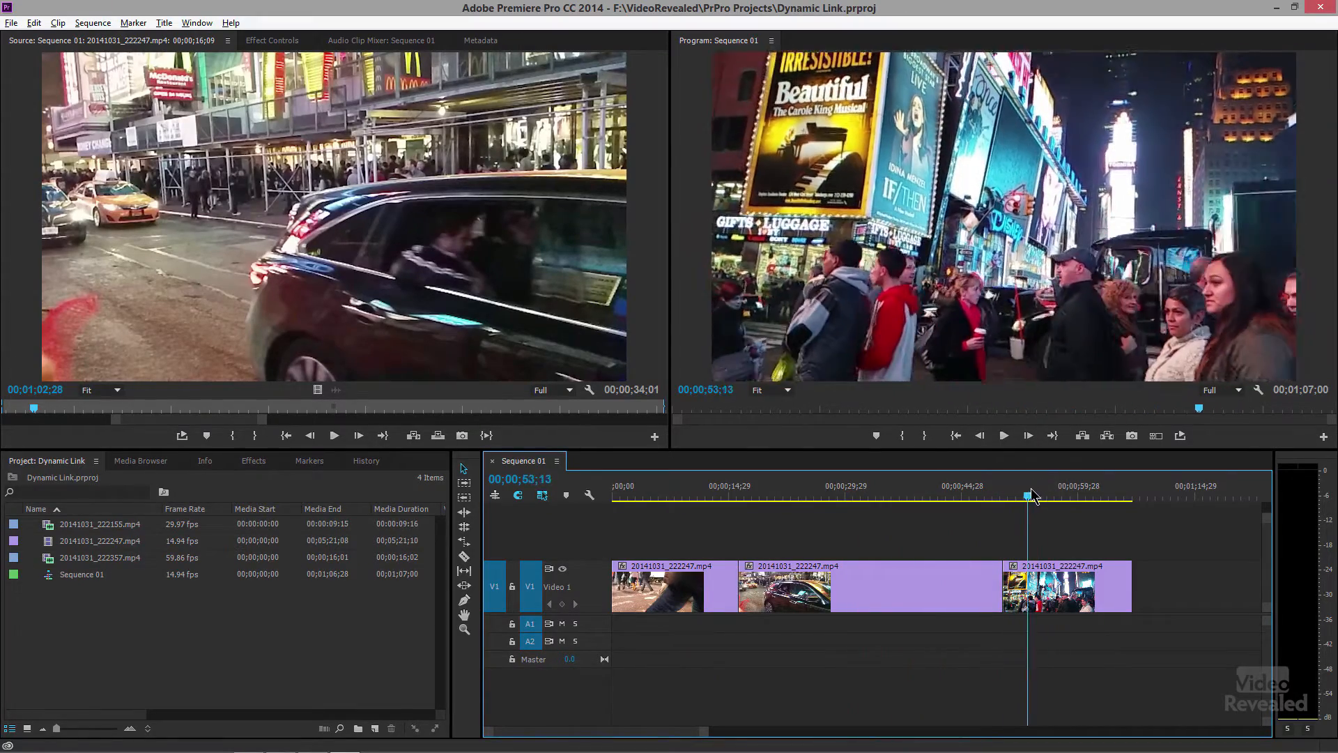
drag(1030, 496, 1093, 496)
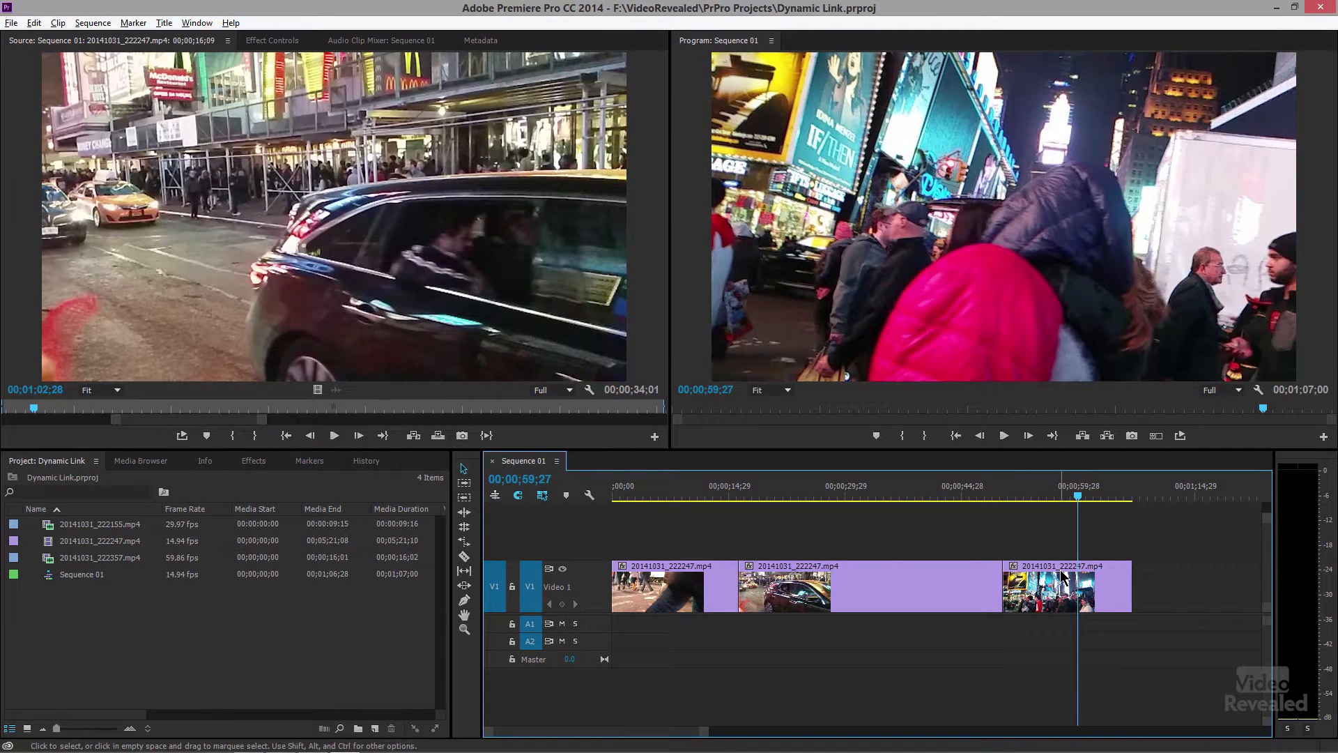
mouse_move(1064, 574)
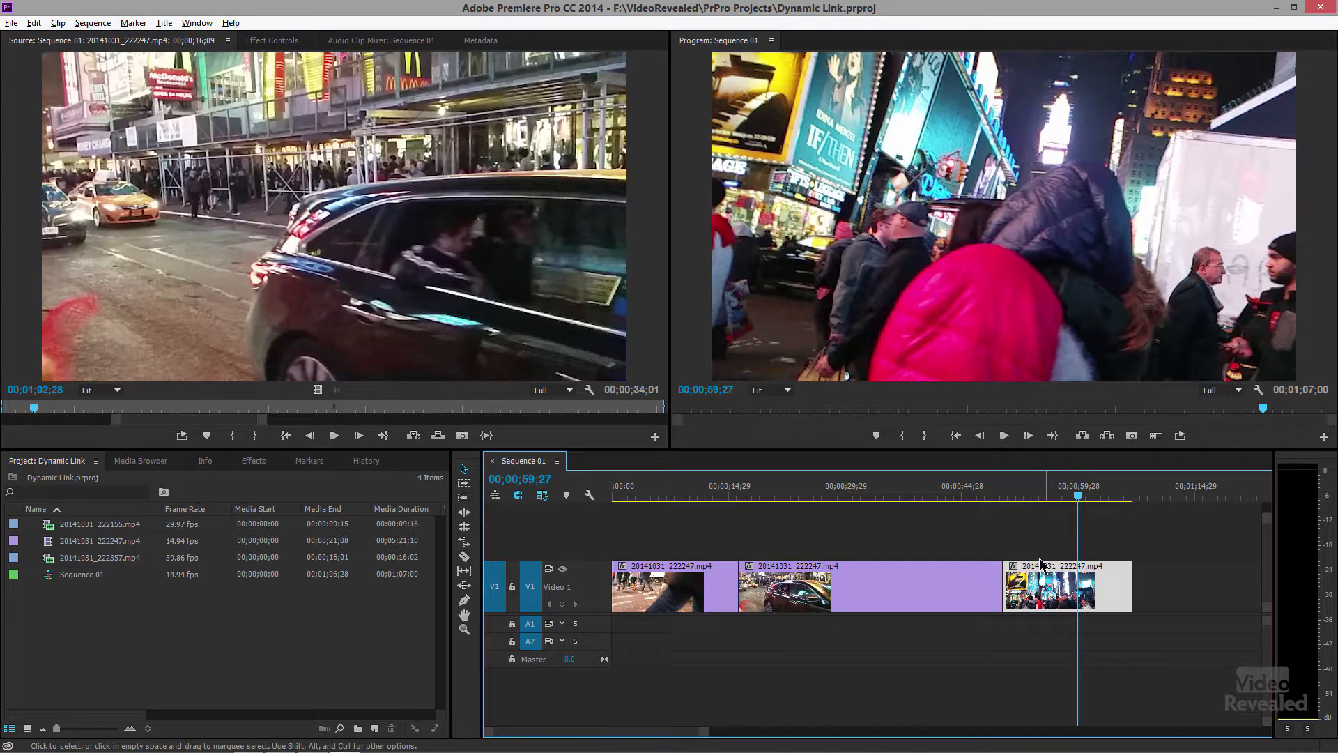
mouse_move(1048, 609)
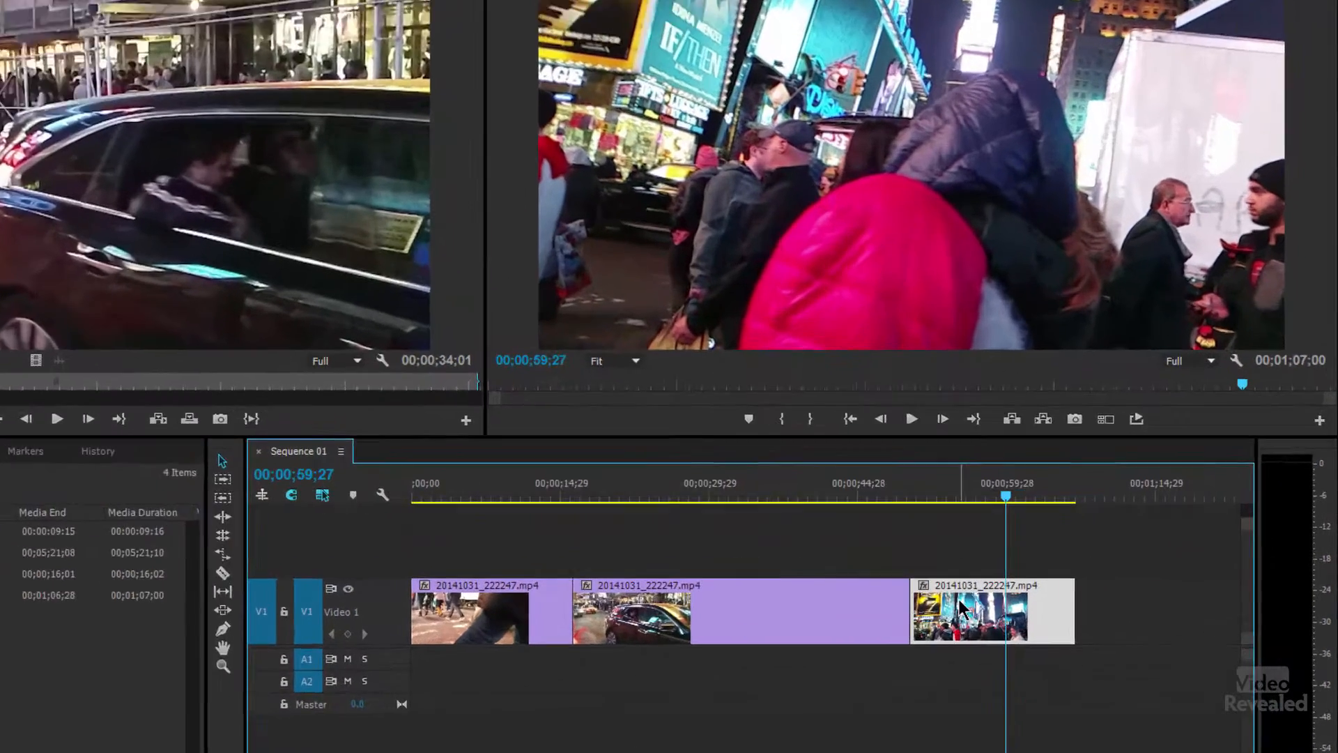
right_click(962, 613)
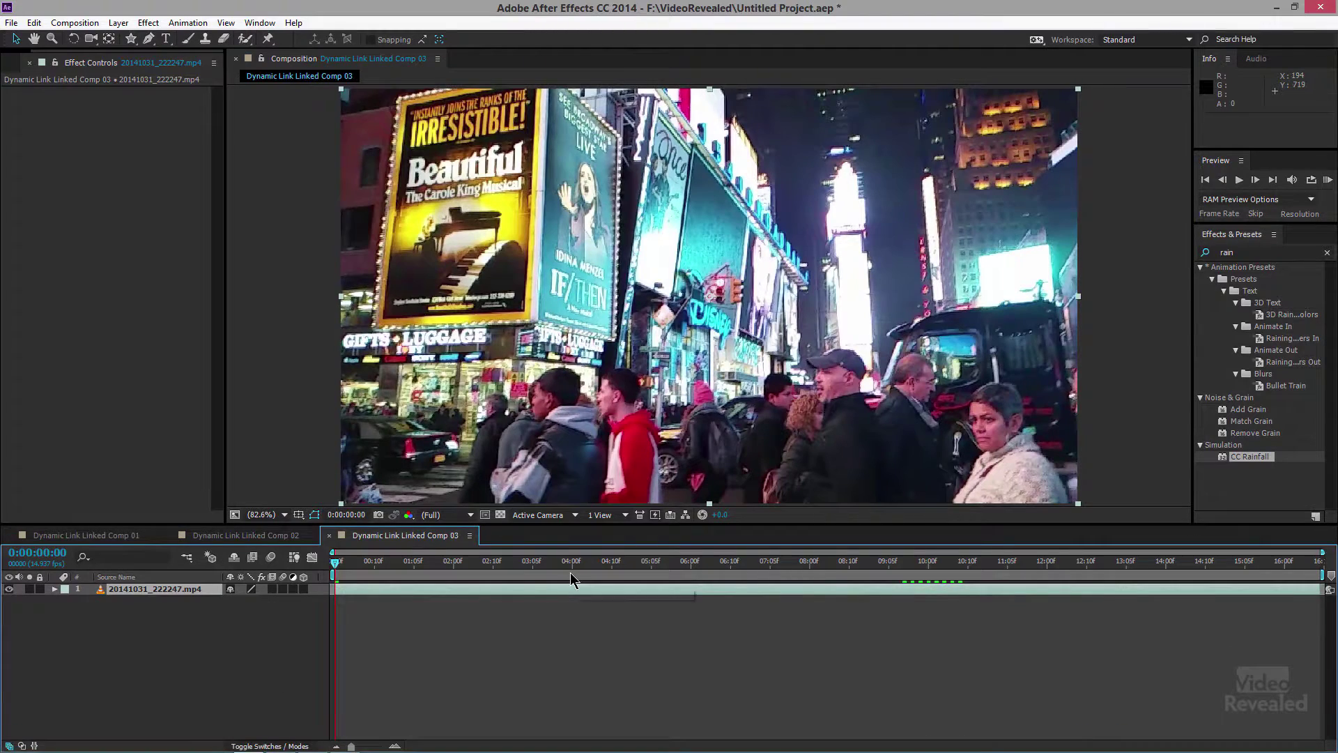
mouse_move(571, 577)
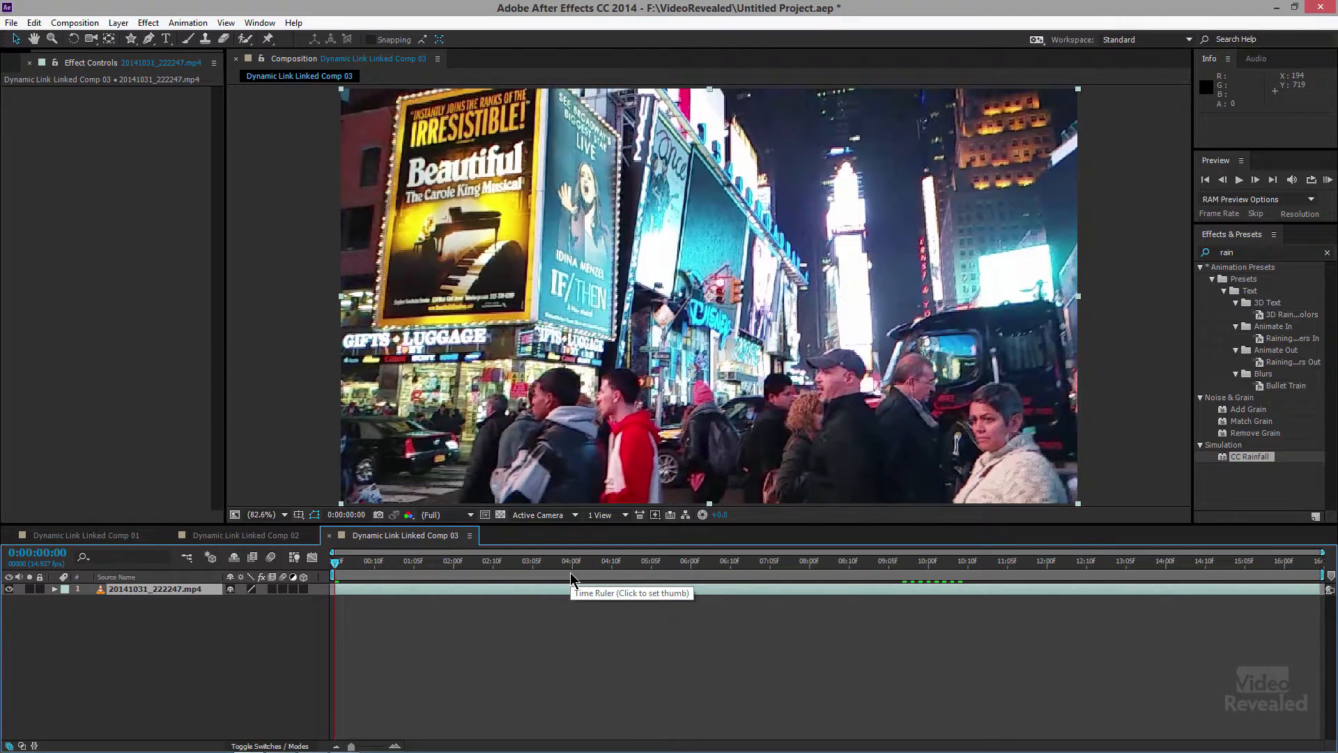
mouse_move(584, 72)
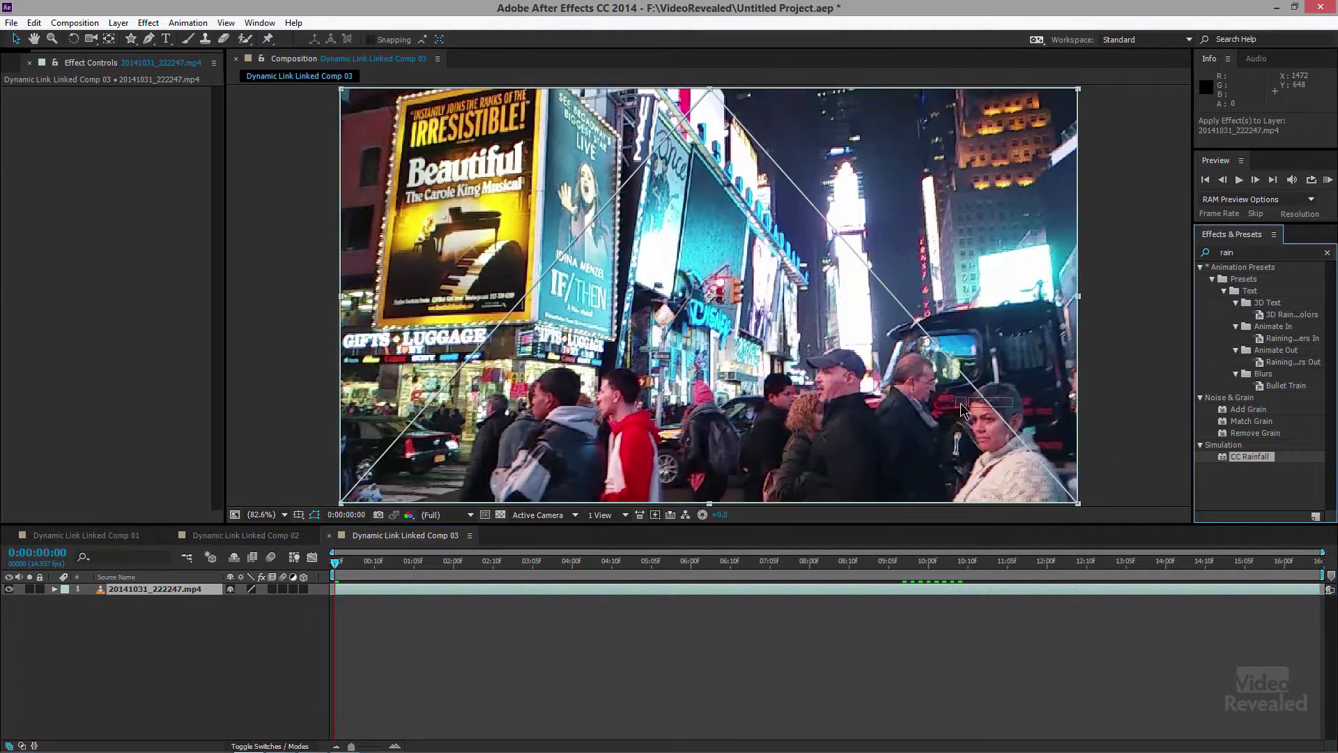
- Apply the CC Rainfall effect to the Times Square layer
double_click(1250, 456)
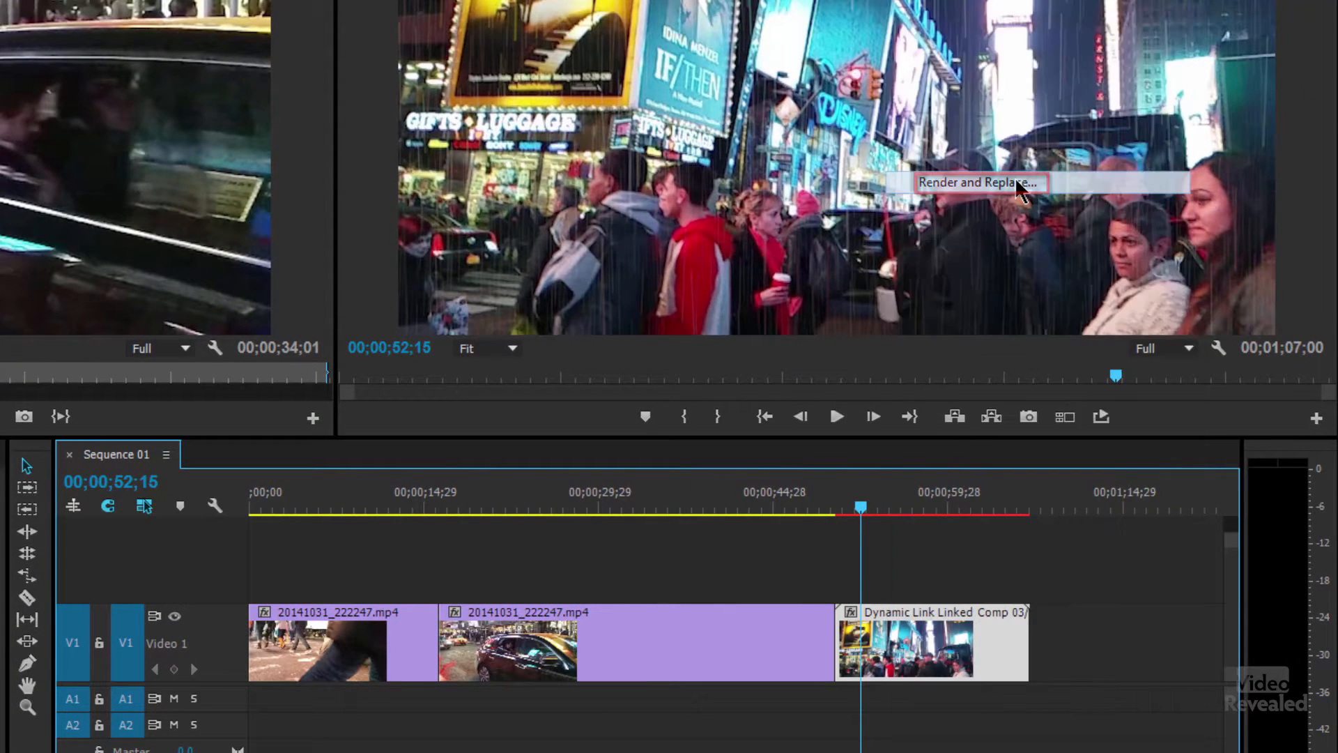
- Render and Replace the rain comp as Individual Clips in QuickTime, GoPro CineForm YUV 10-bit
click(982, 182)
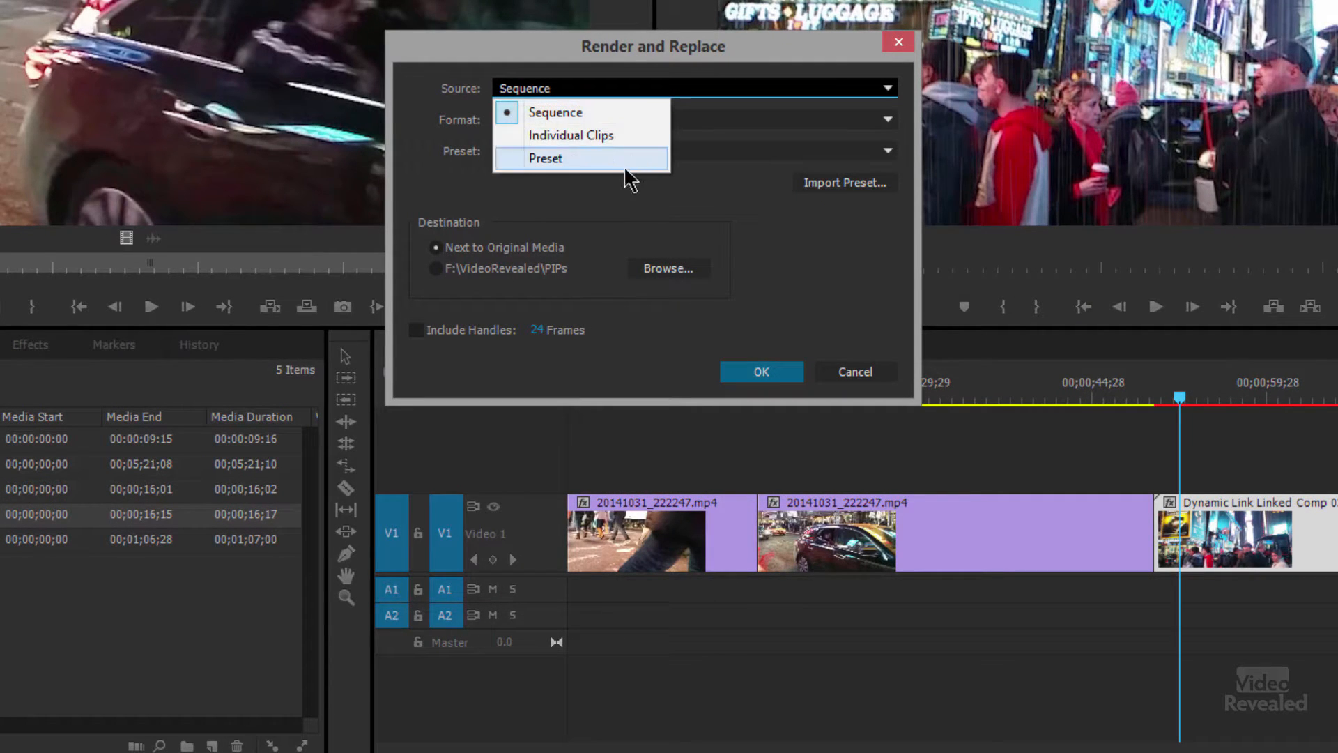
click(545, 158)
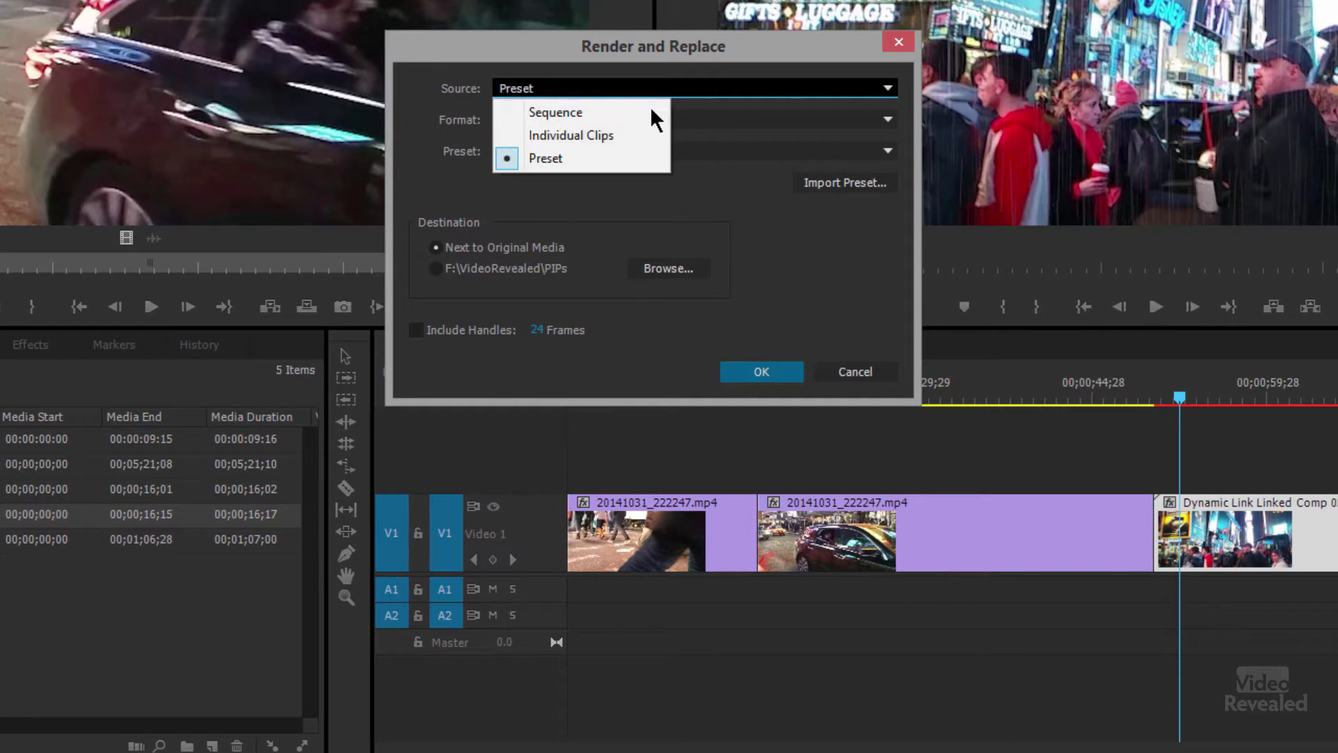
click(572, 135)
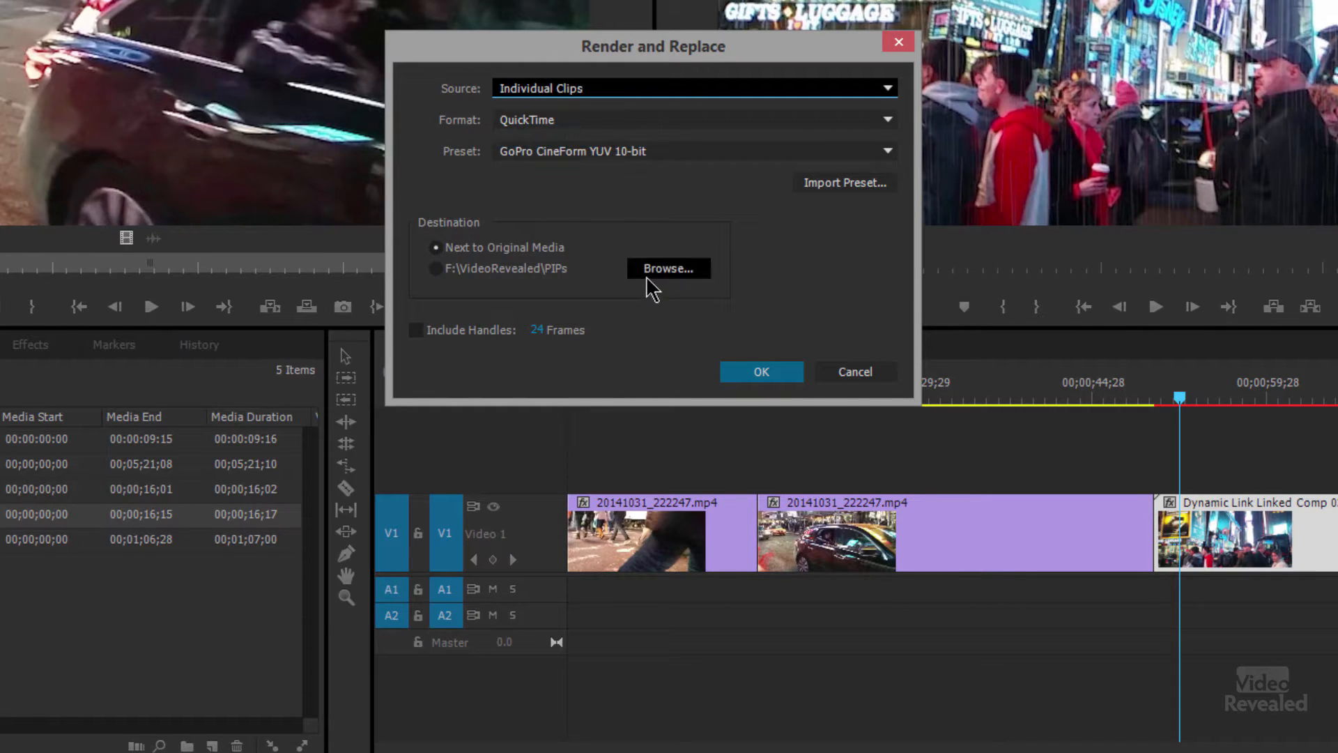
click(887, 151)
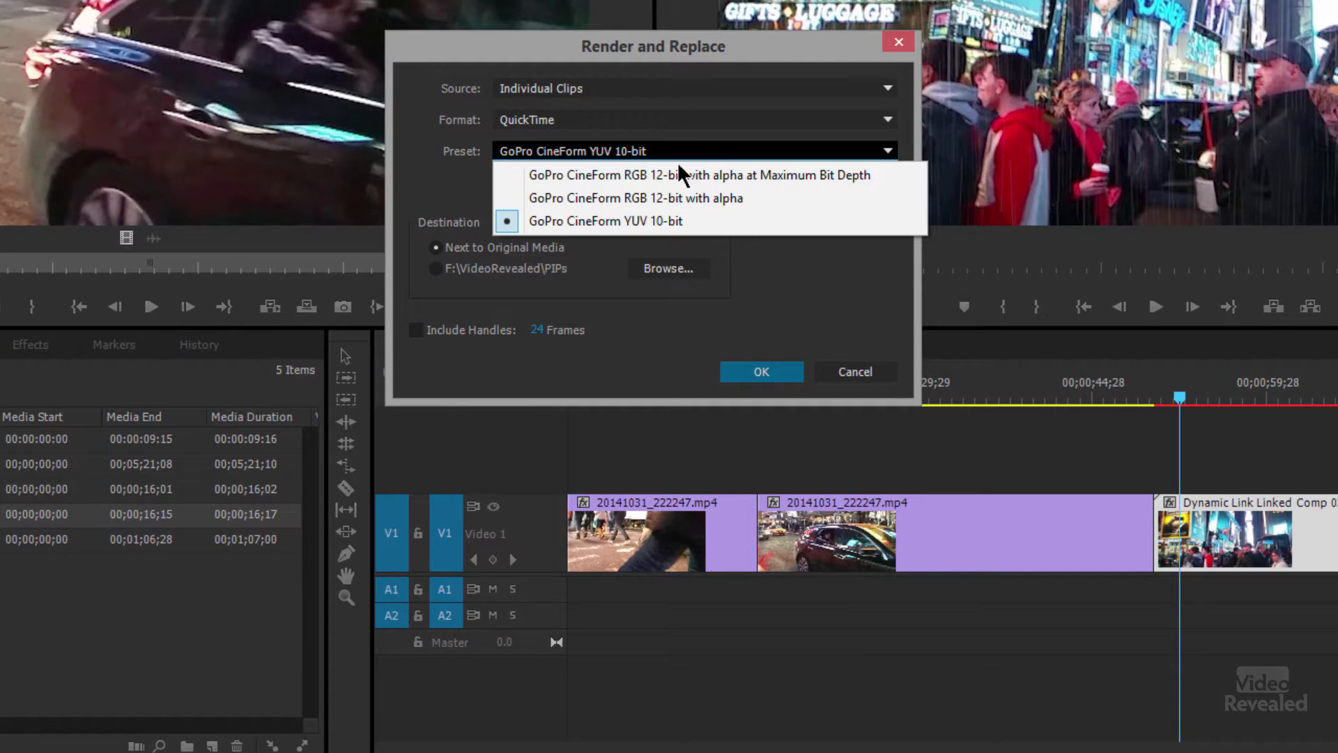
mouse_move(762, 226)
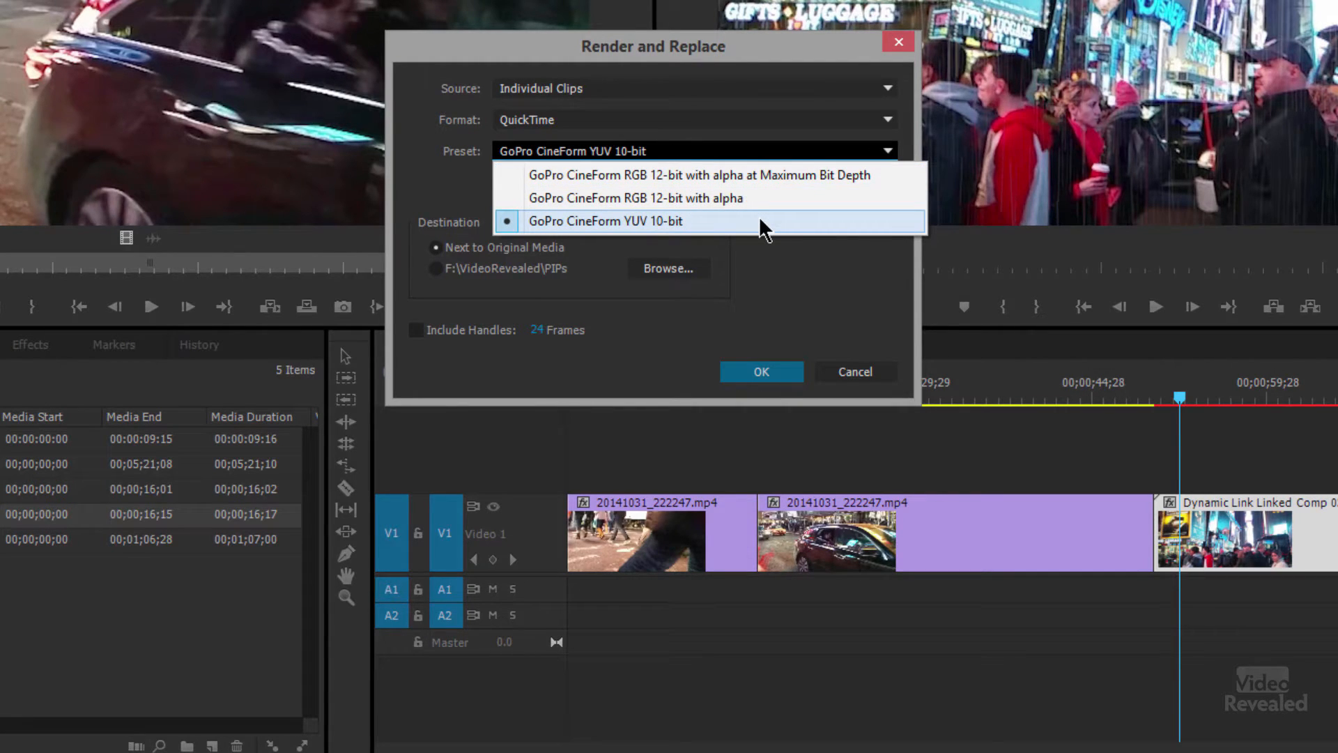
mouse_move(704, 234)
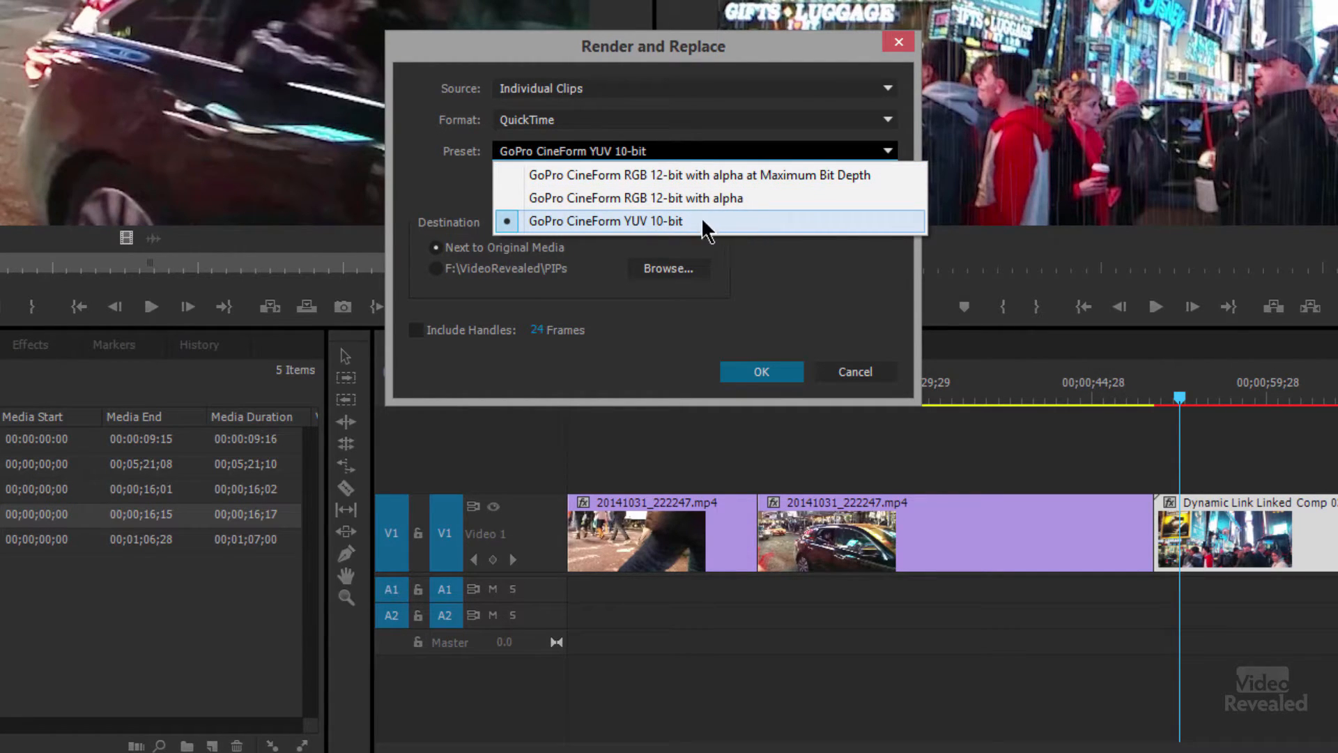
mouse_move(736, 194)
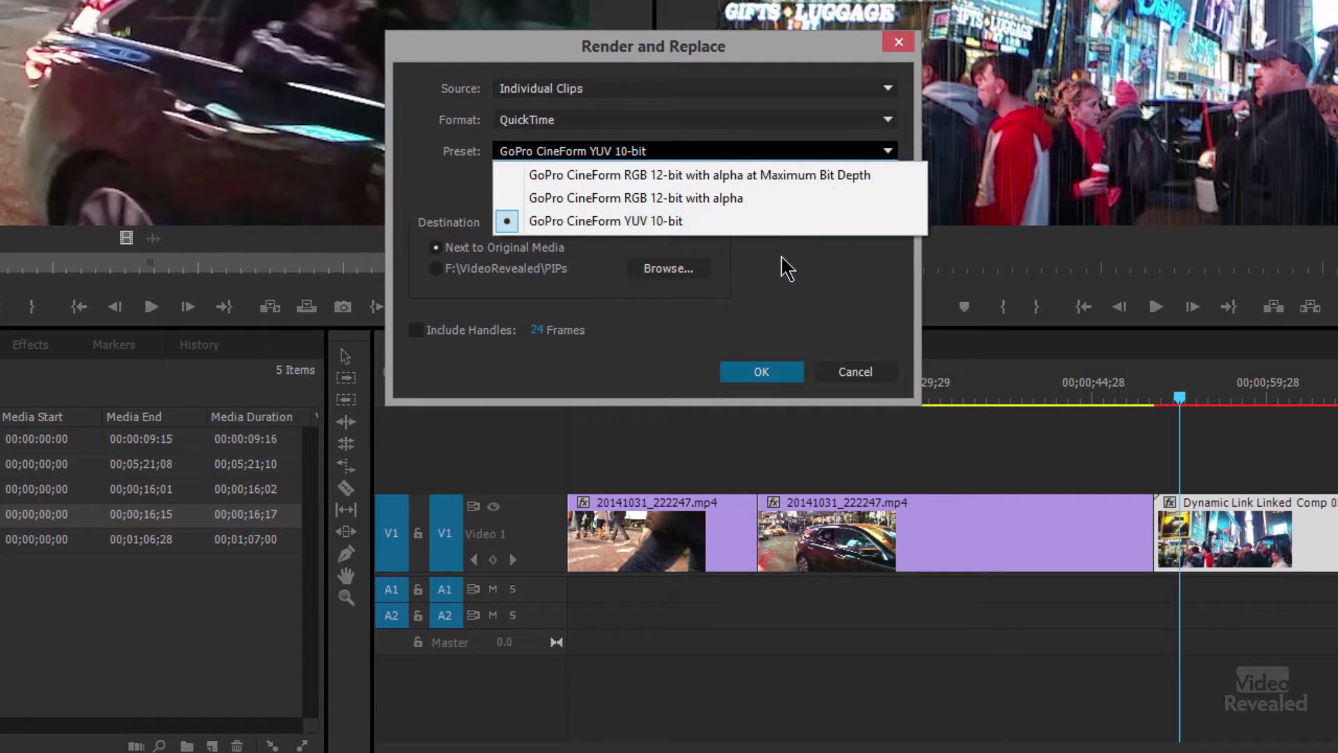
click(608, 220)
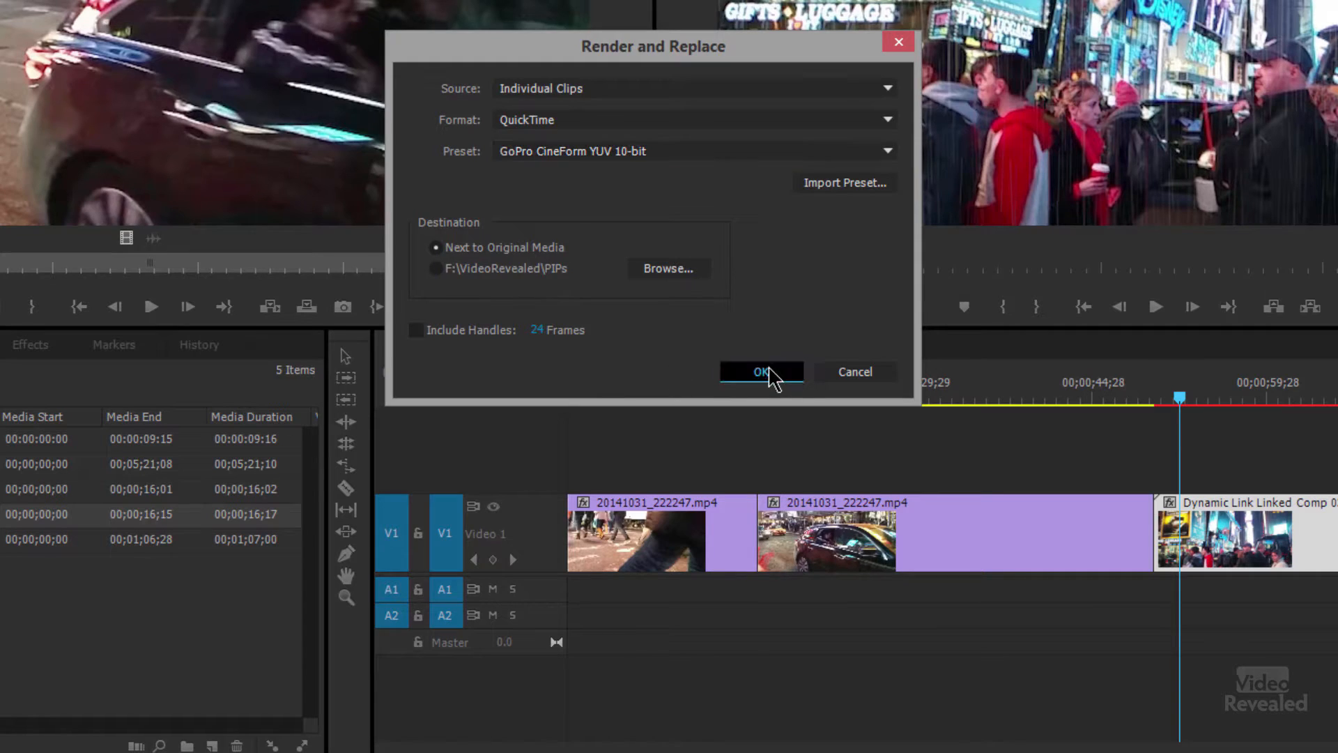
click(761, 371)
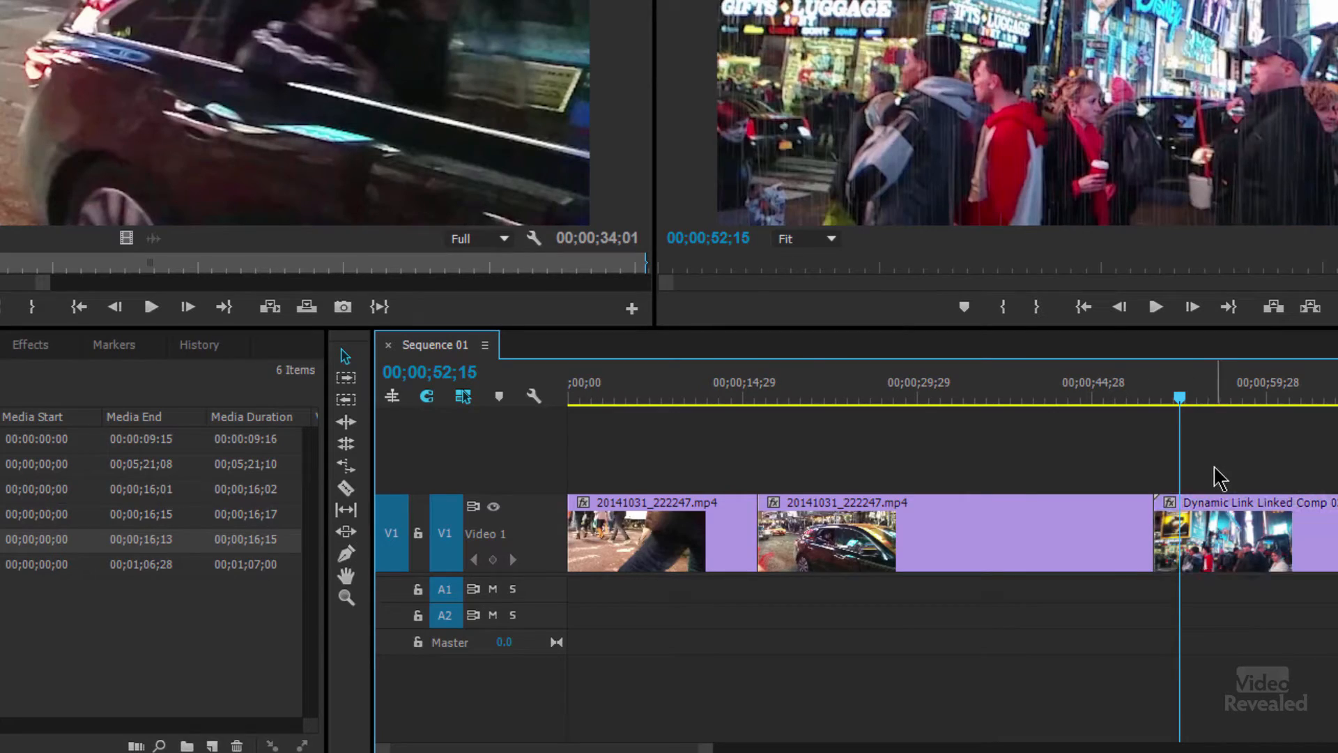
- Restore the rendered clip to the unrendered rain comp and edit the original in After Effects
click(1155, 307)
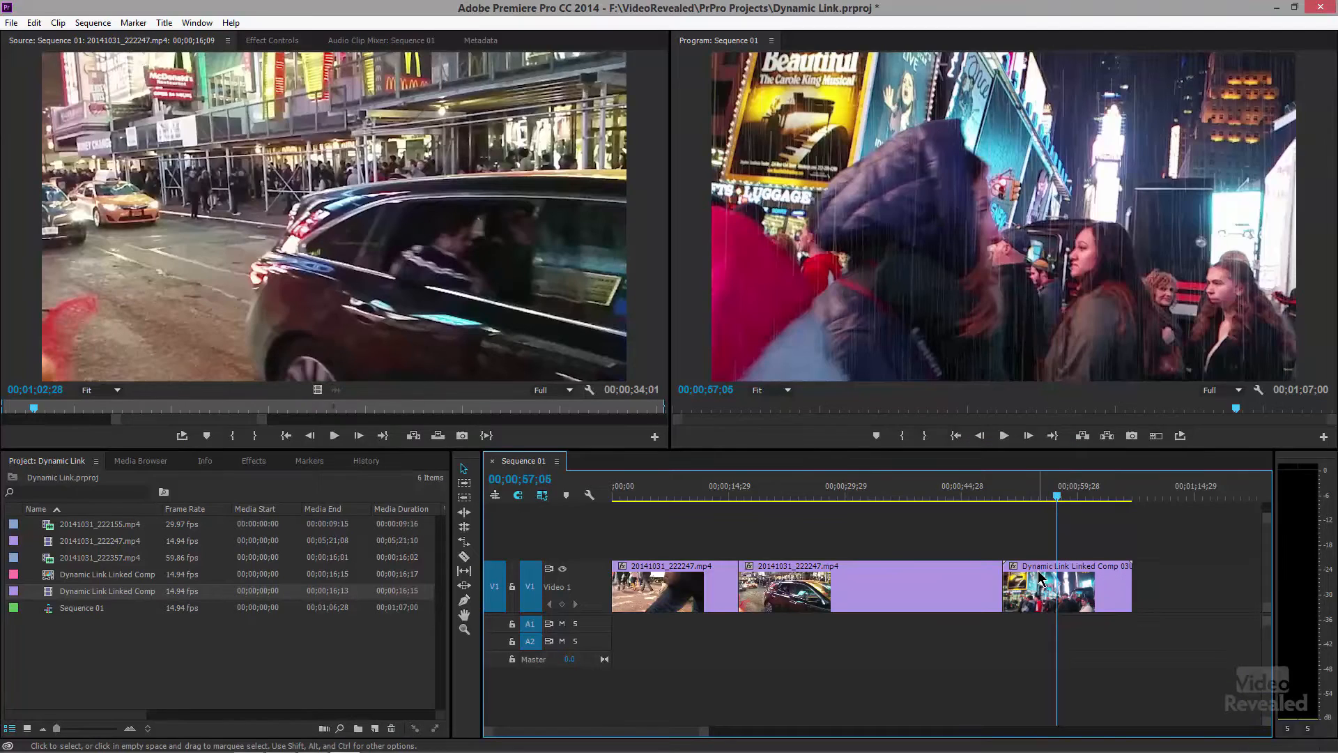
right_click(1045, 590)
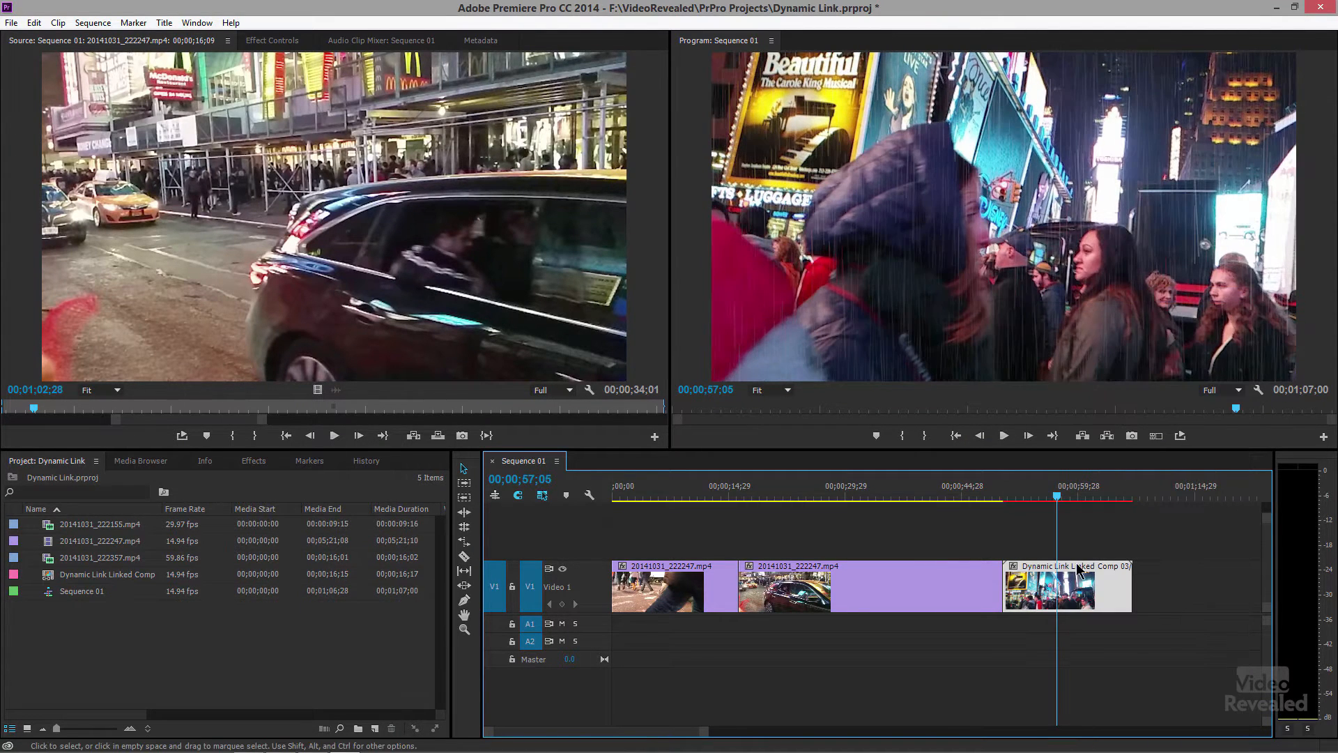
click(1032, 496)
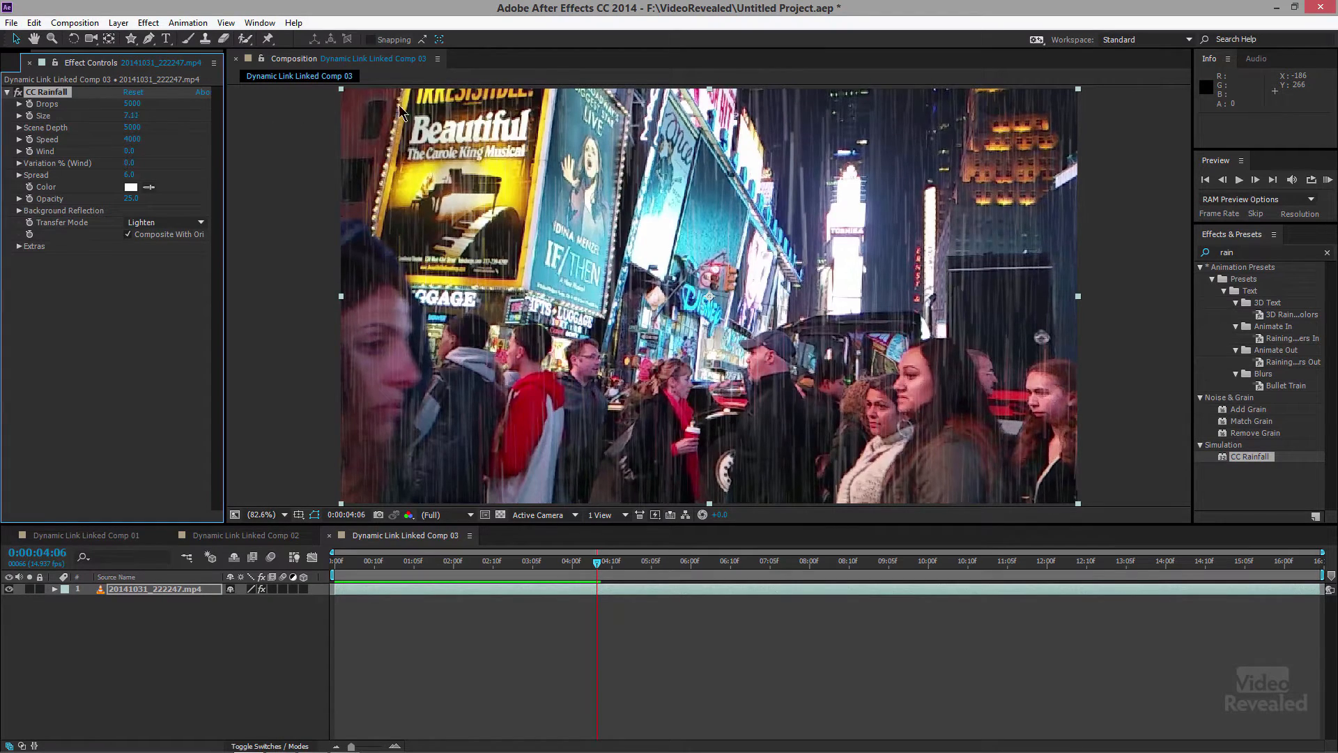
- Review the CC Rainfall parameters and return to the Premiere Pro sequence
click(1239, 178)
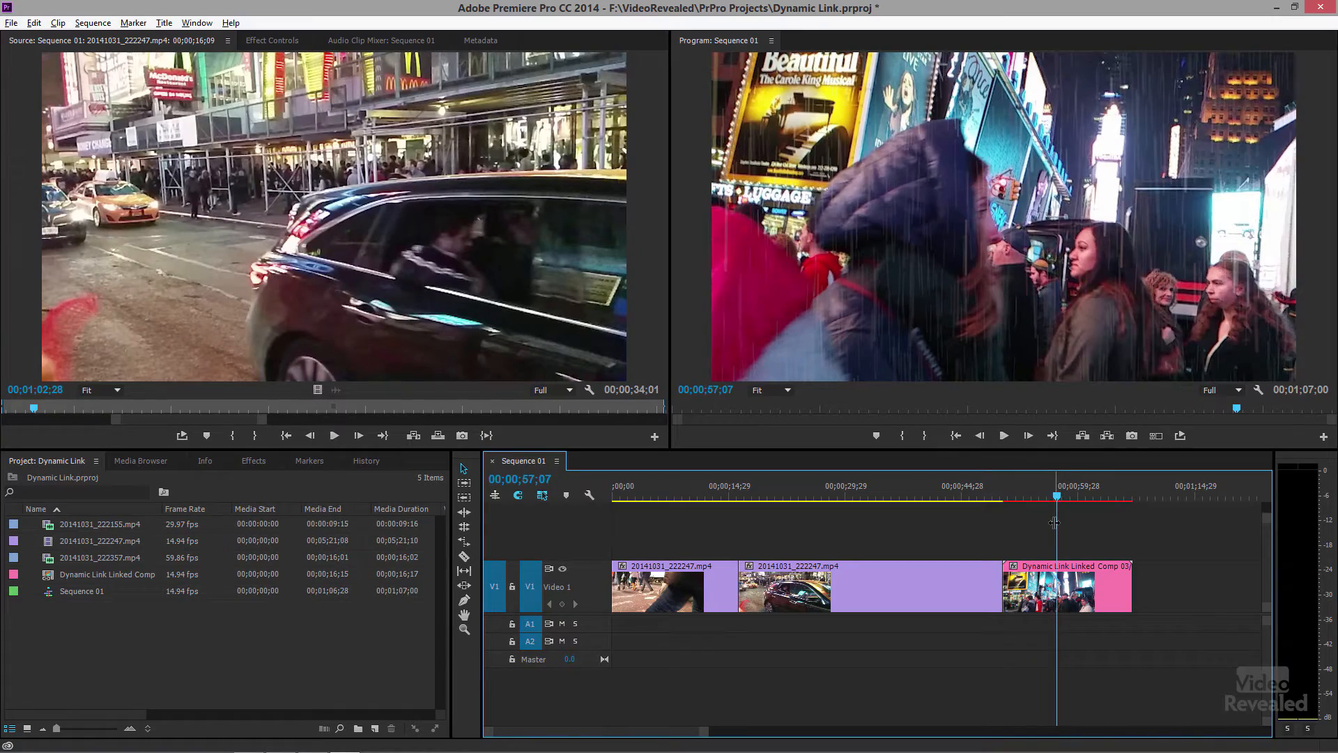
mouse_move(1031, 547)
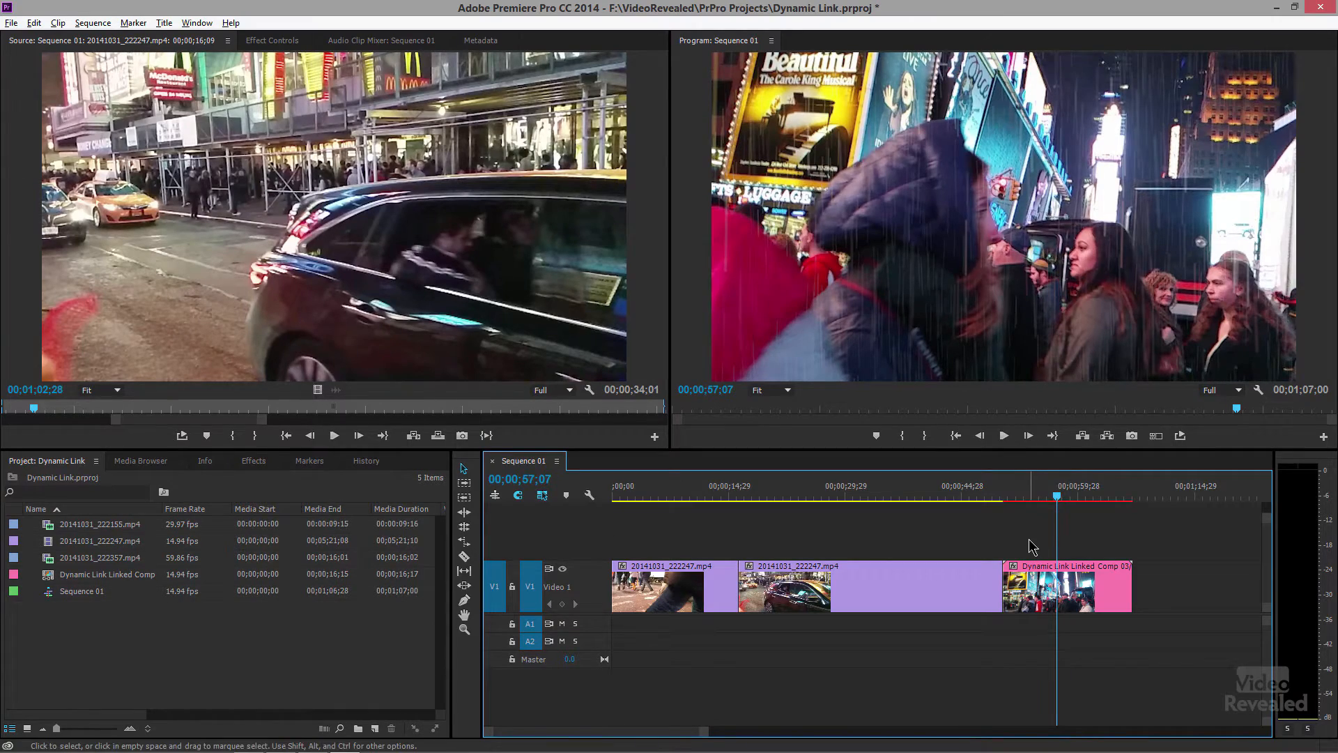
- Set the playhead to about 00;00;18;29 over the second clip
click(760, 495)
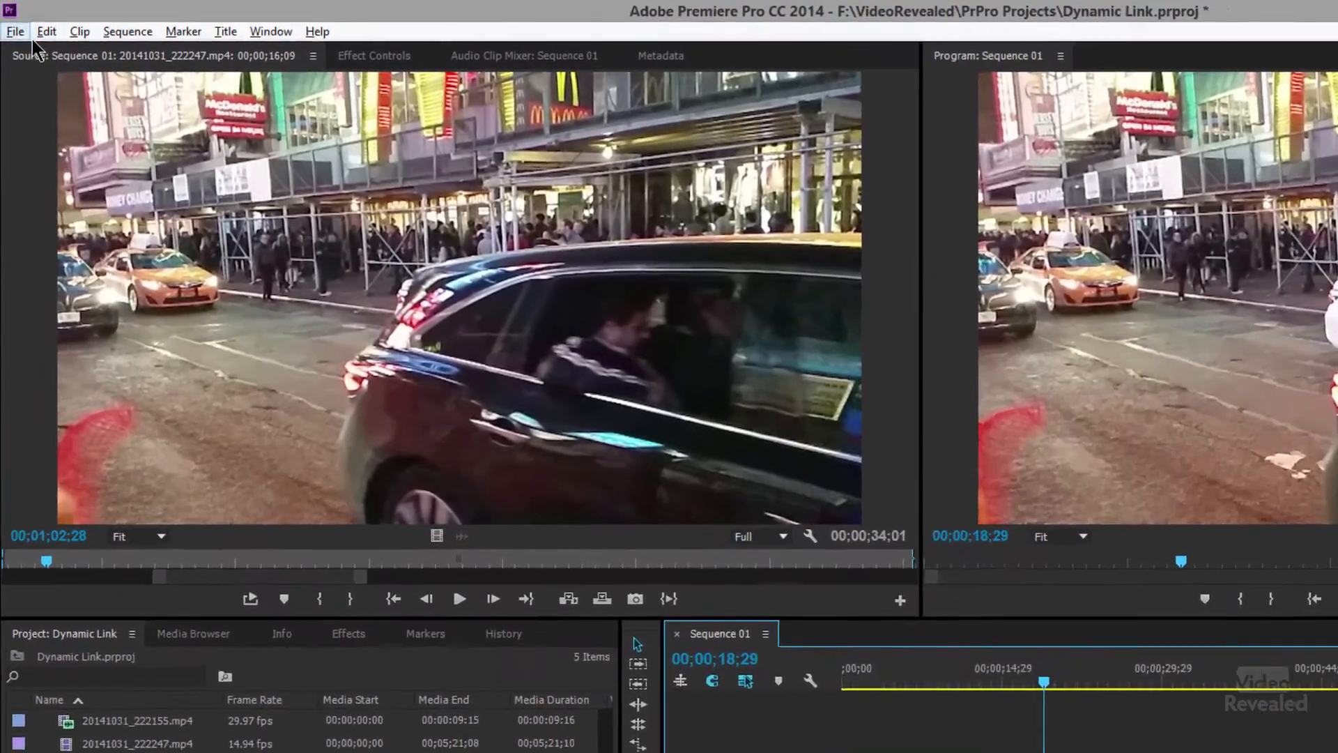
- Create a 1280×720 linked After Effects composition on V2 at 18 seconds, dropping its audio
click(19, 31)
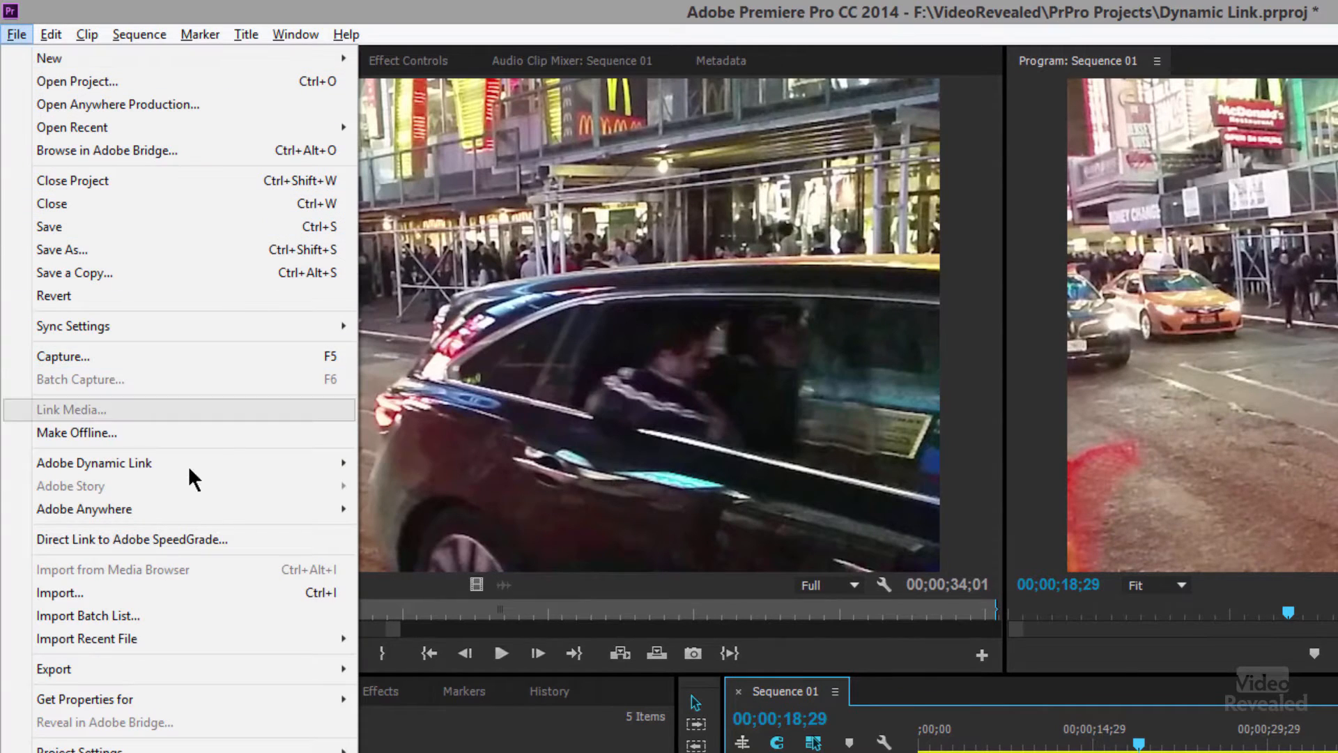
mouse_move(95, 463)
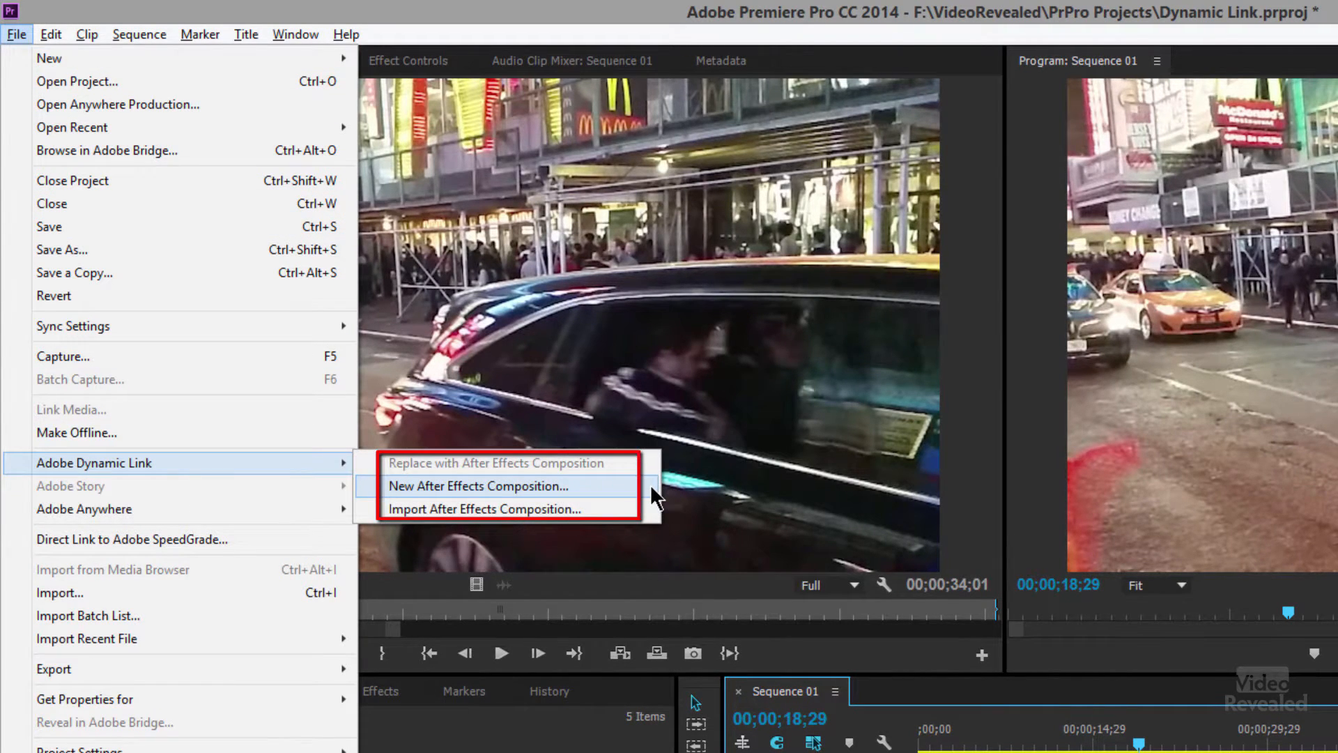
click(477, 485)
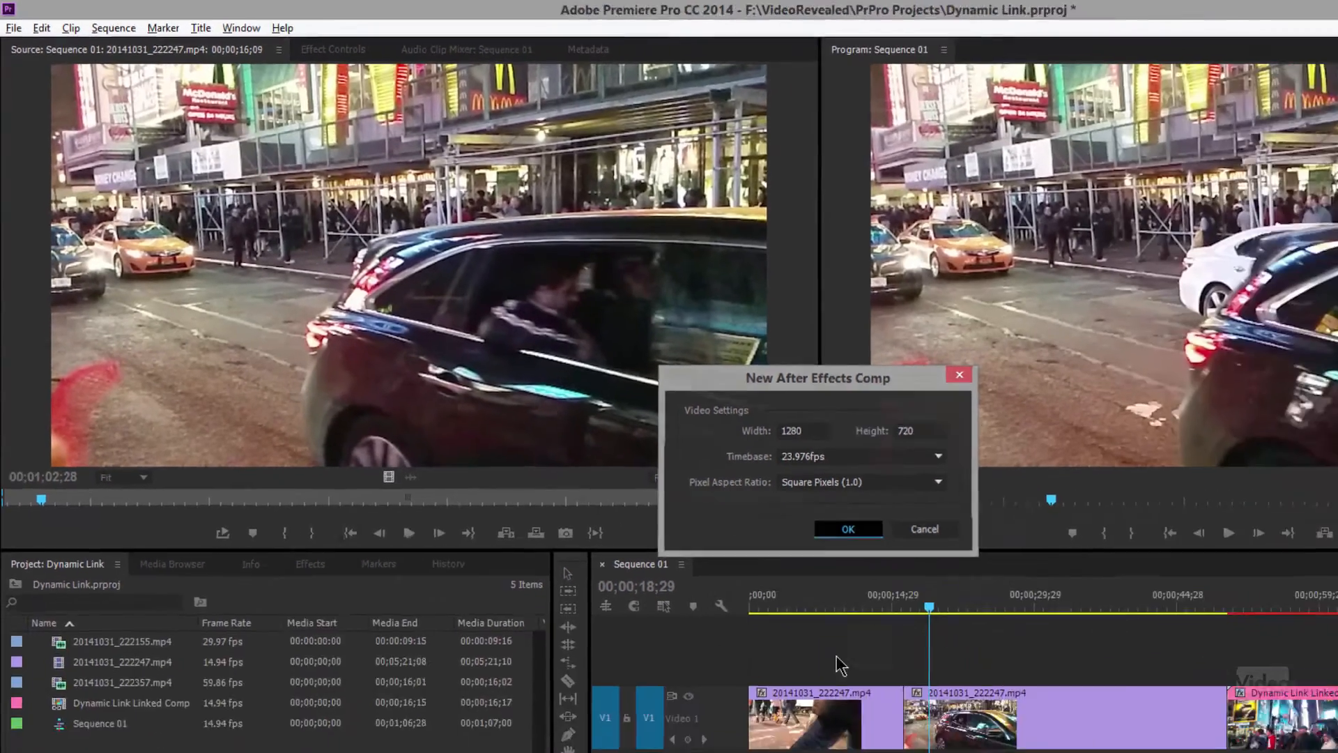
click(847, 530)
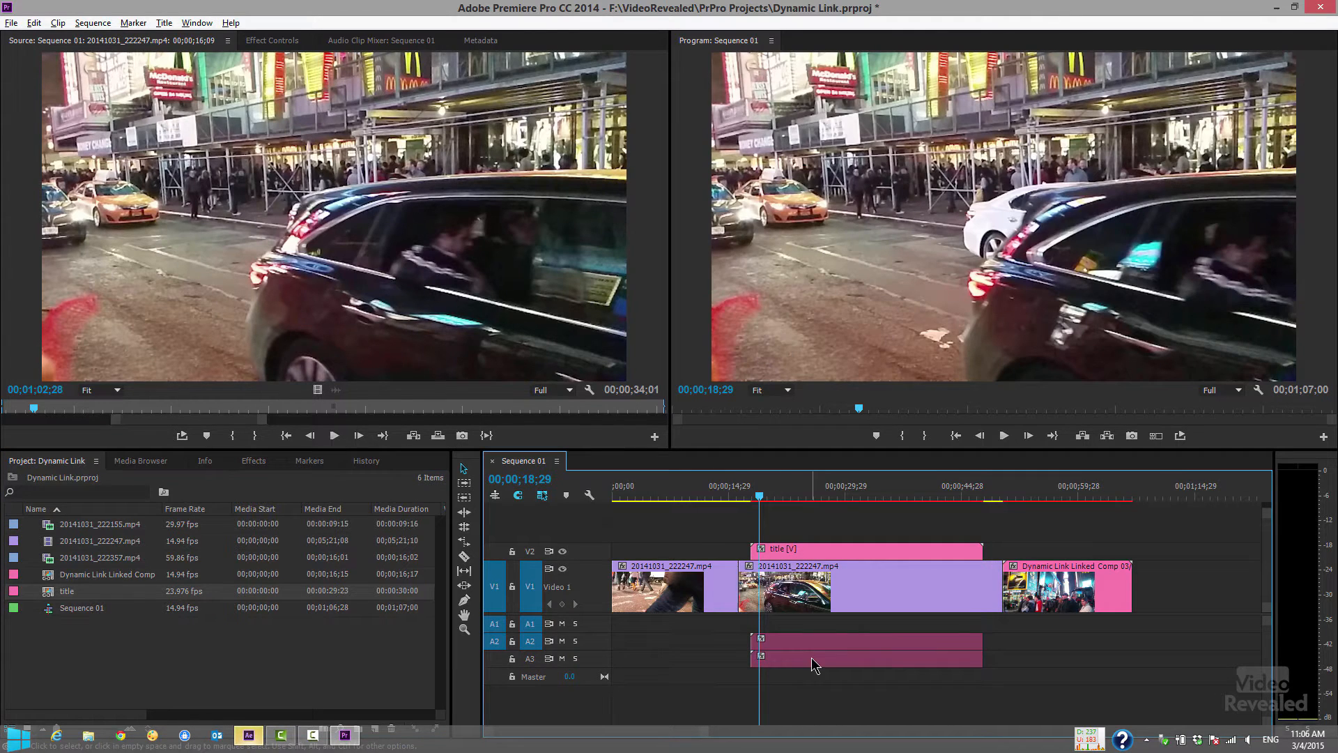
click(828, 644)
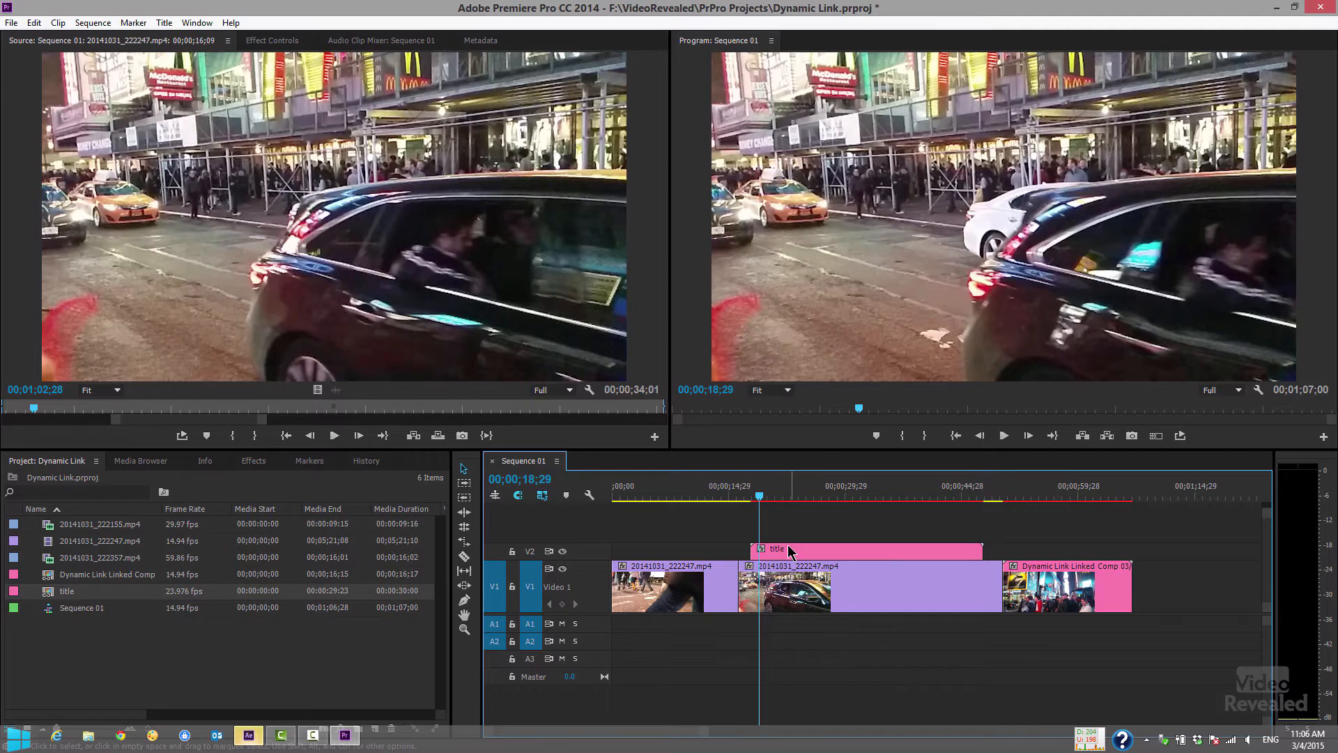
click(830, 496)
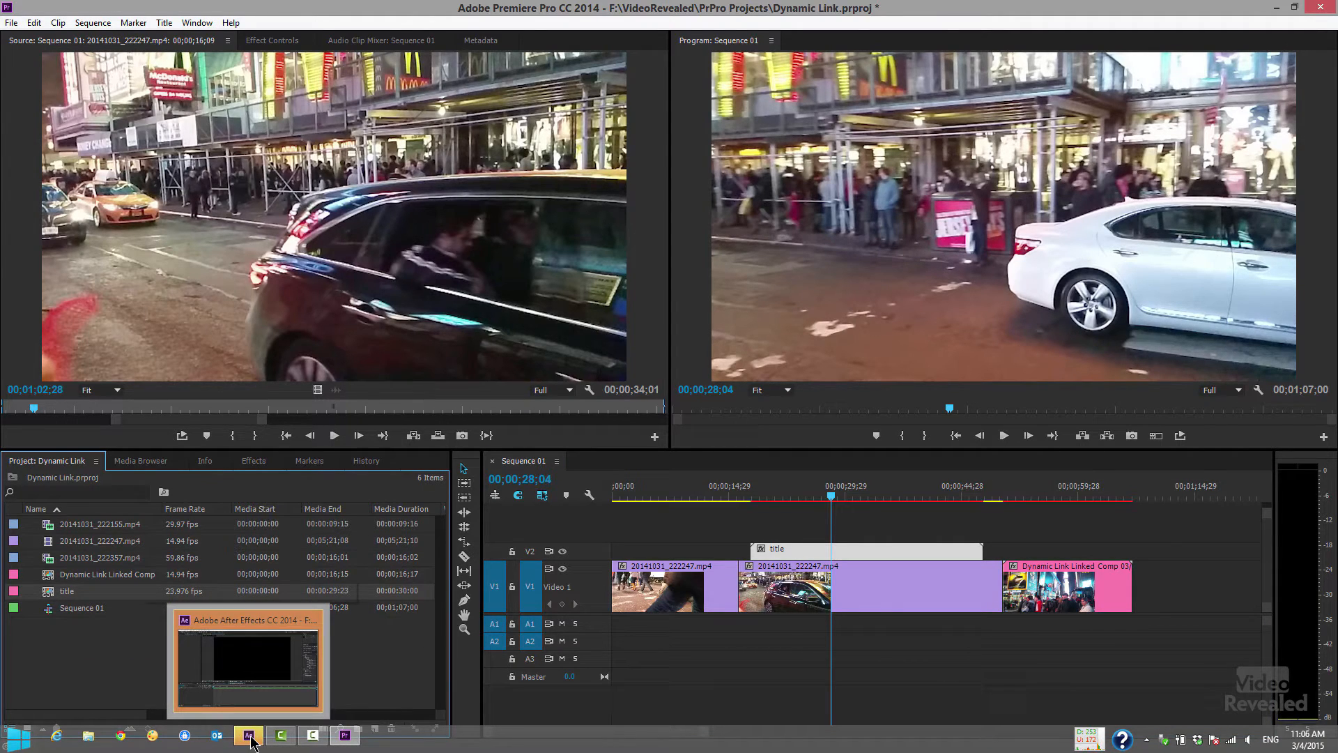
- Switch to After Effects and show the Project panel with the new Linked Comp 04
click(248, 735)
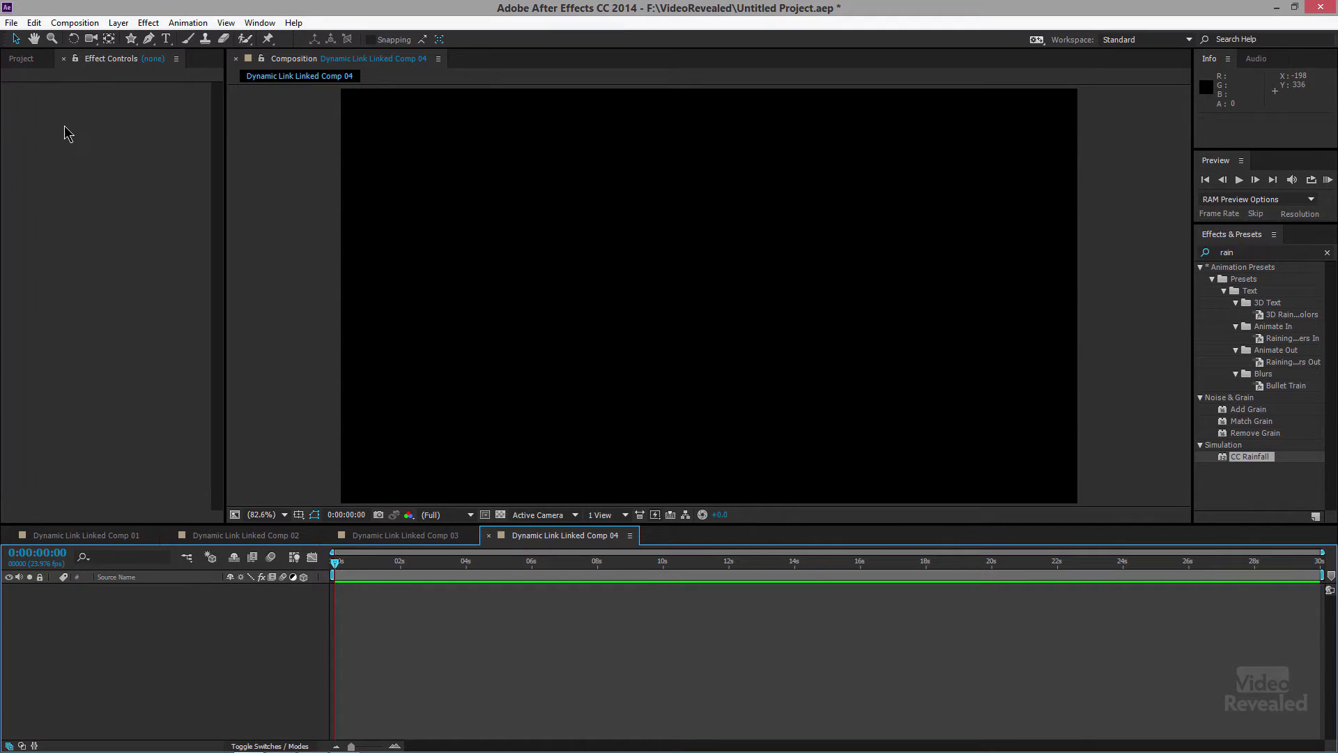
click(27, 58)
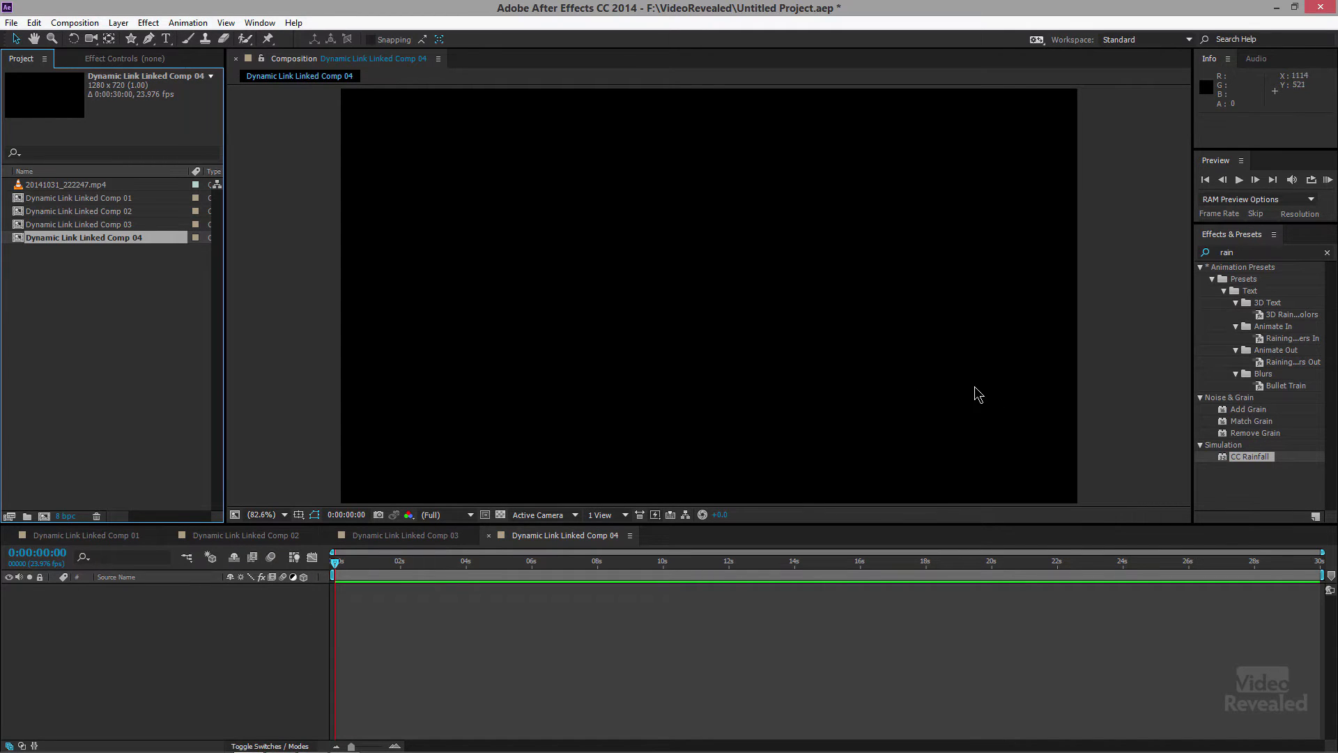
- Add a text layer reading FUN IN NEW YORK CITY across the comp
click(164, 39)
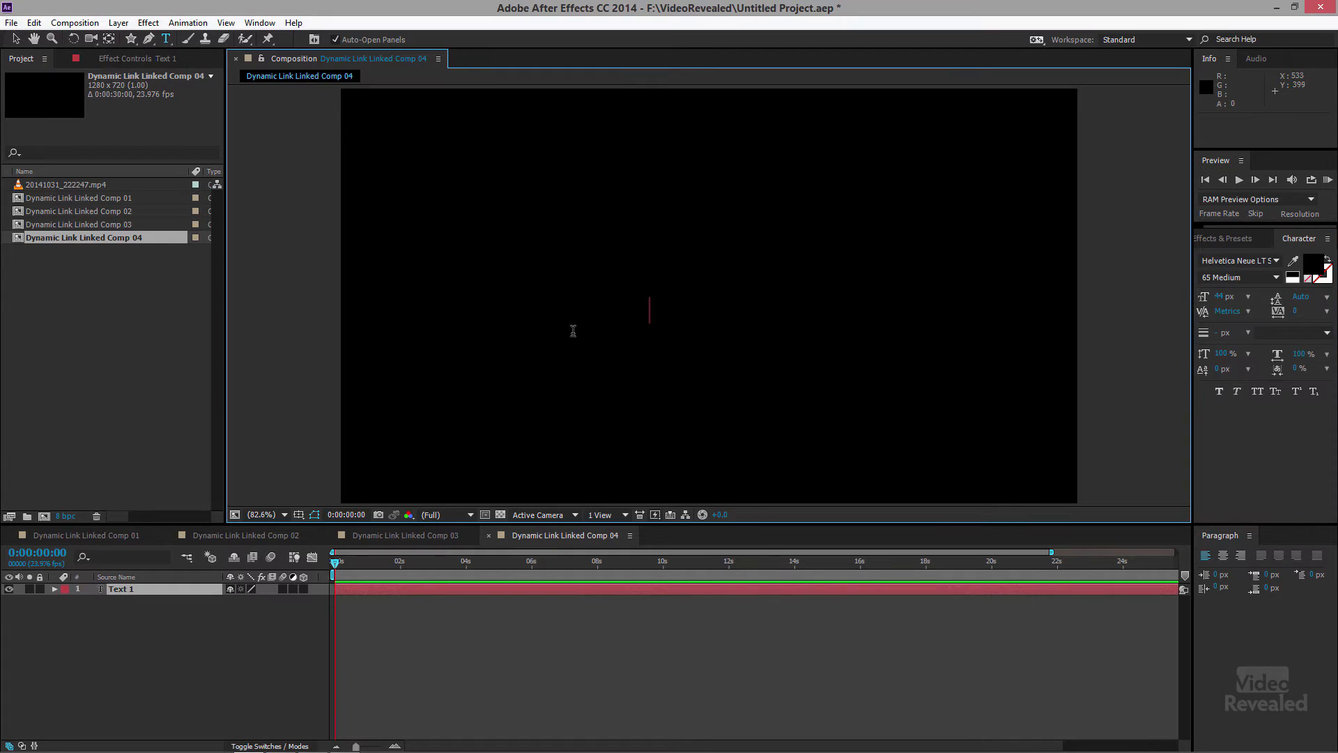
mouse_move(496, 315)
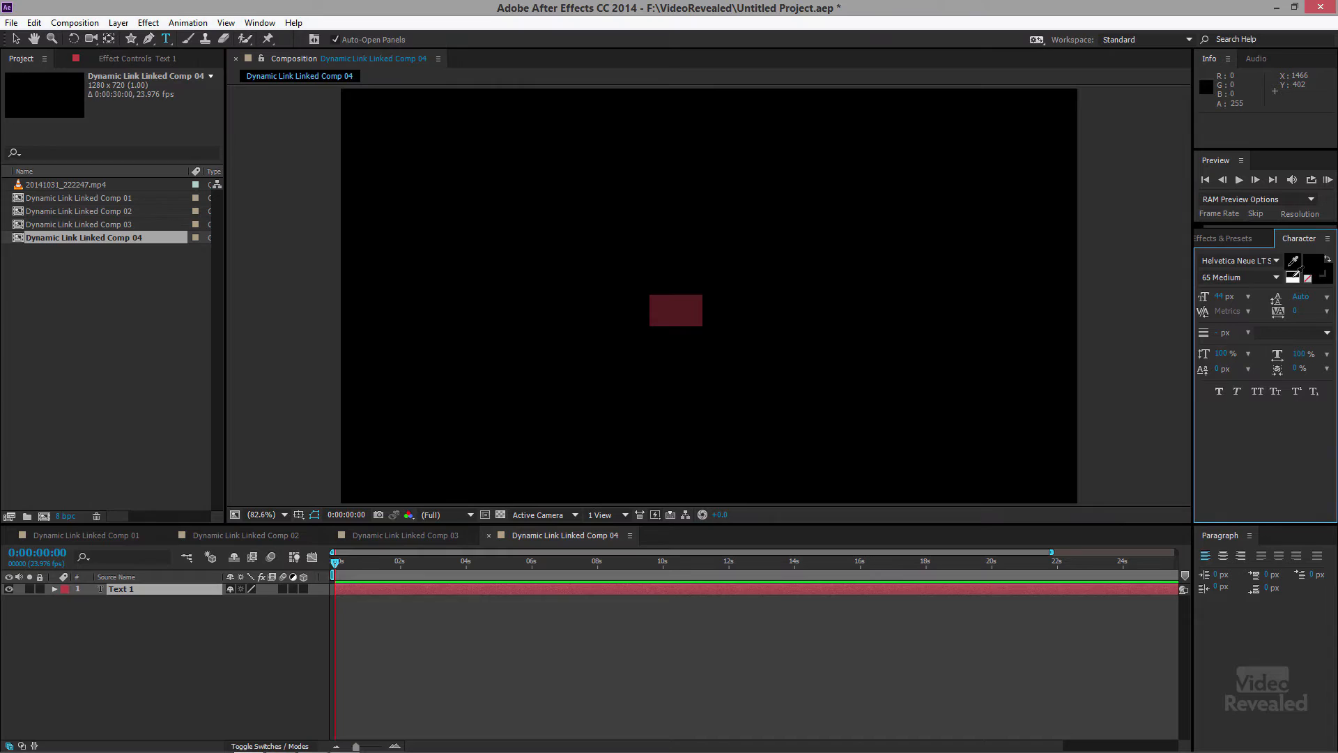
text(FUN)
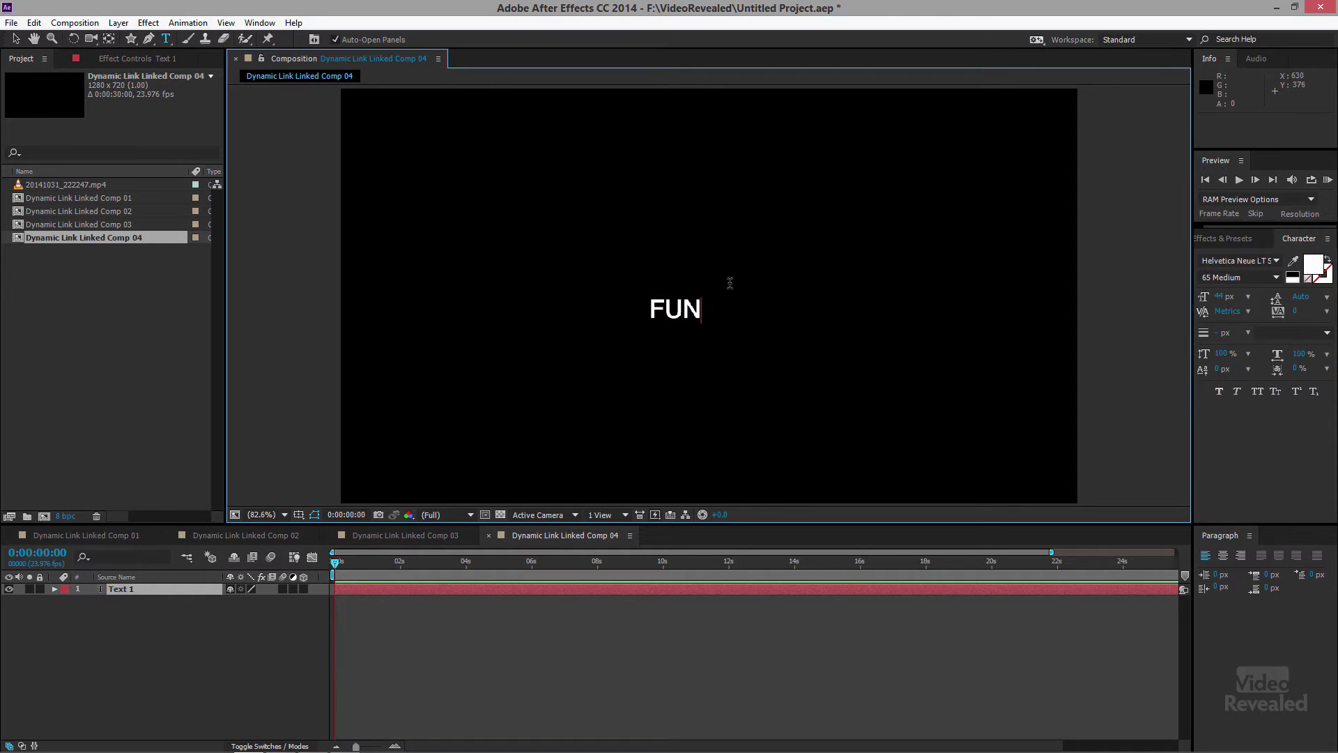
text(IN NEW)
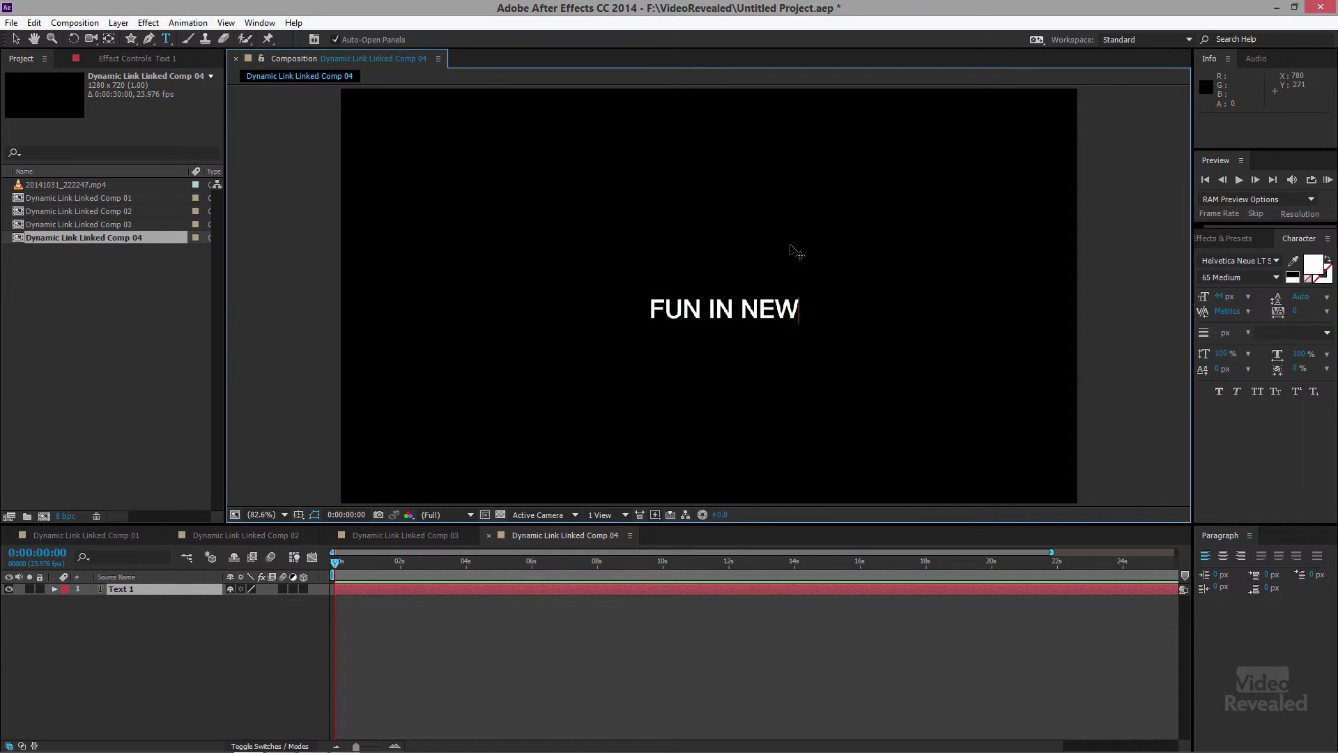
text(YORK CI)
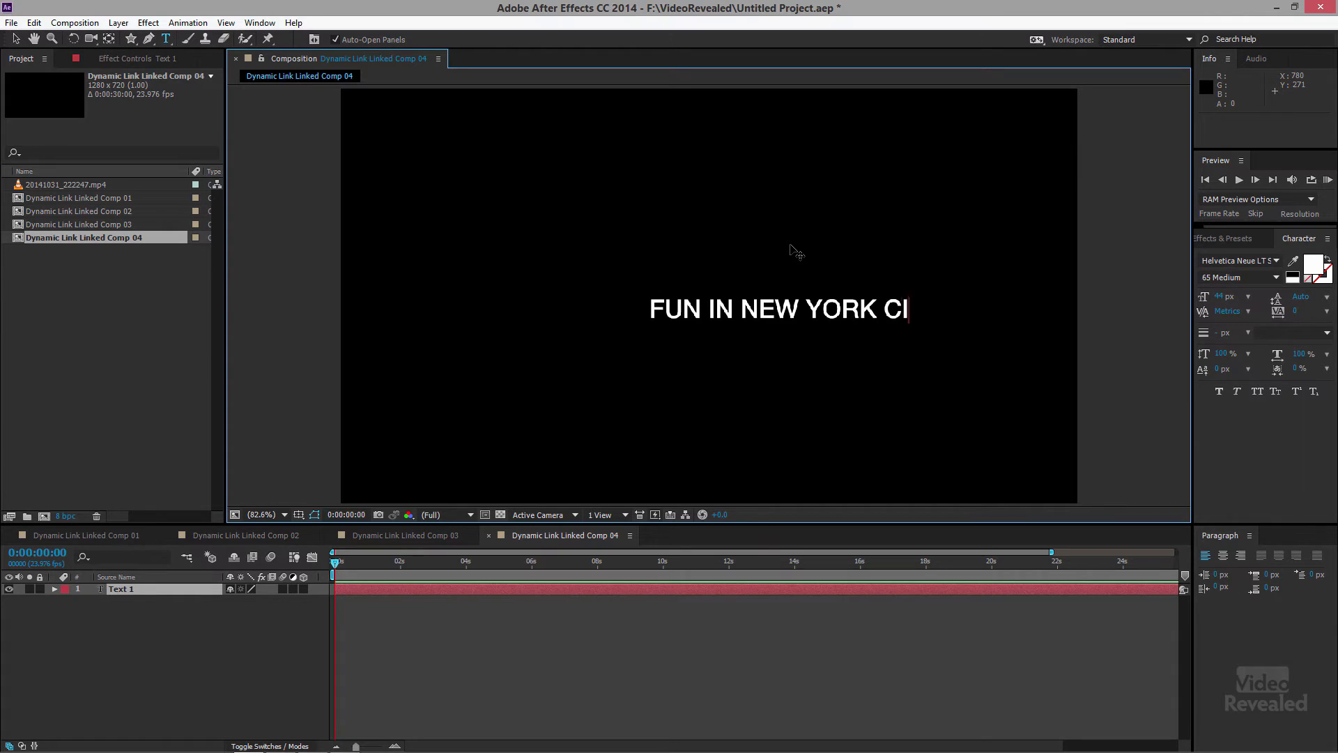
text(TY)
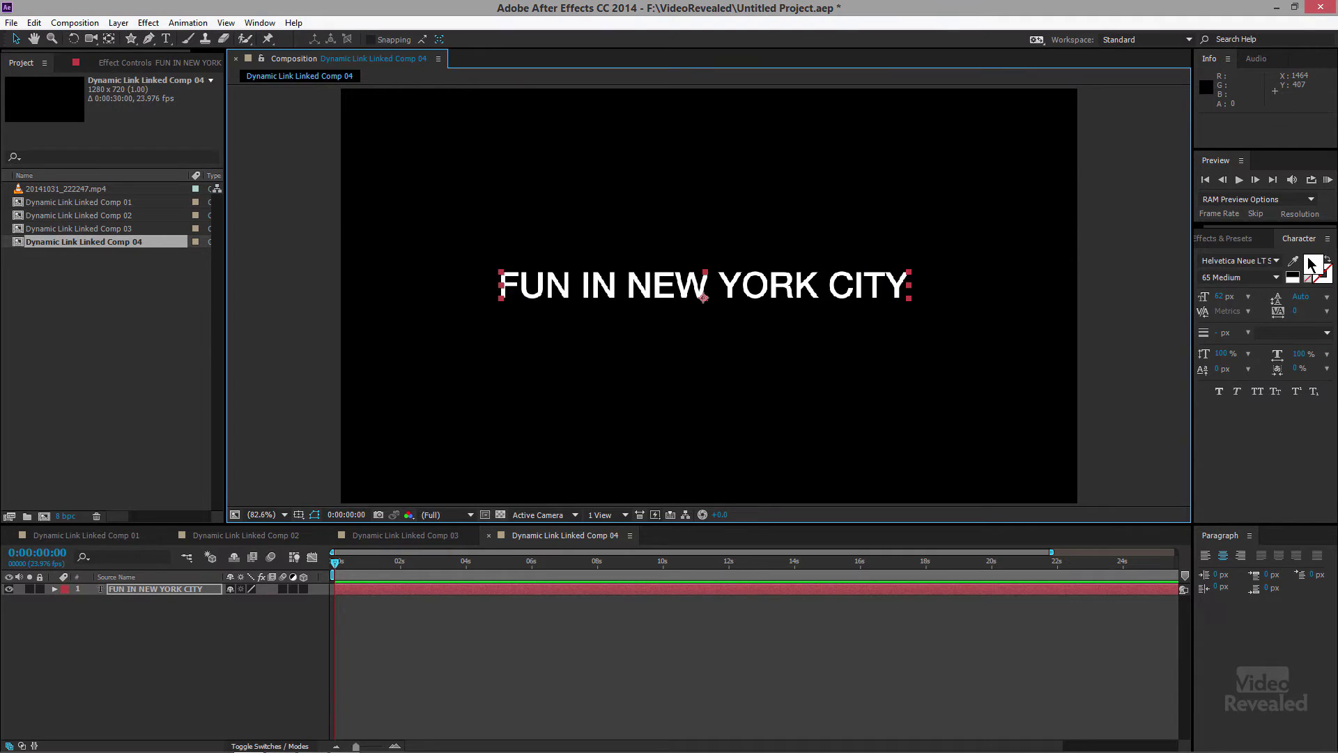
- Set the title's fill colour to yellow
click(1314, 265)
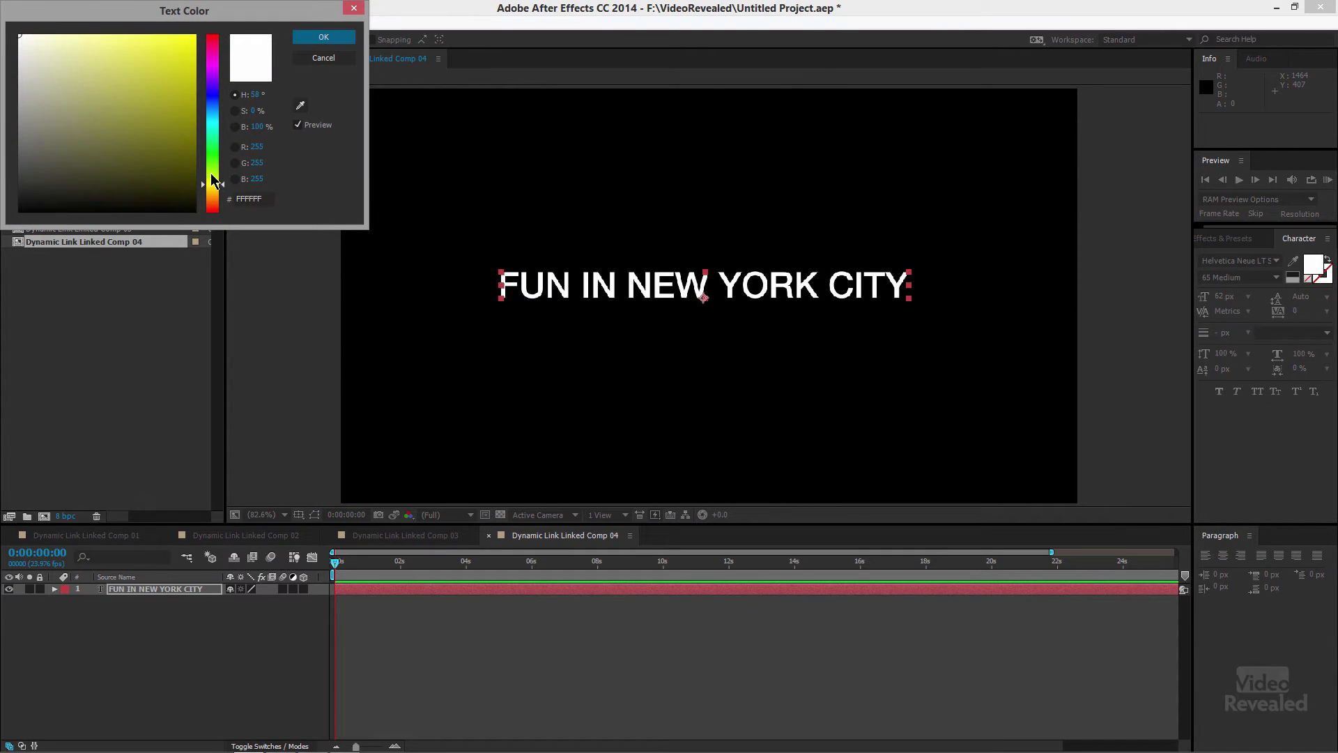
click(166, 89)
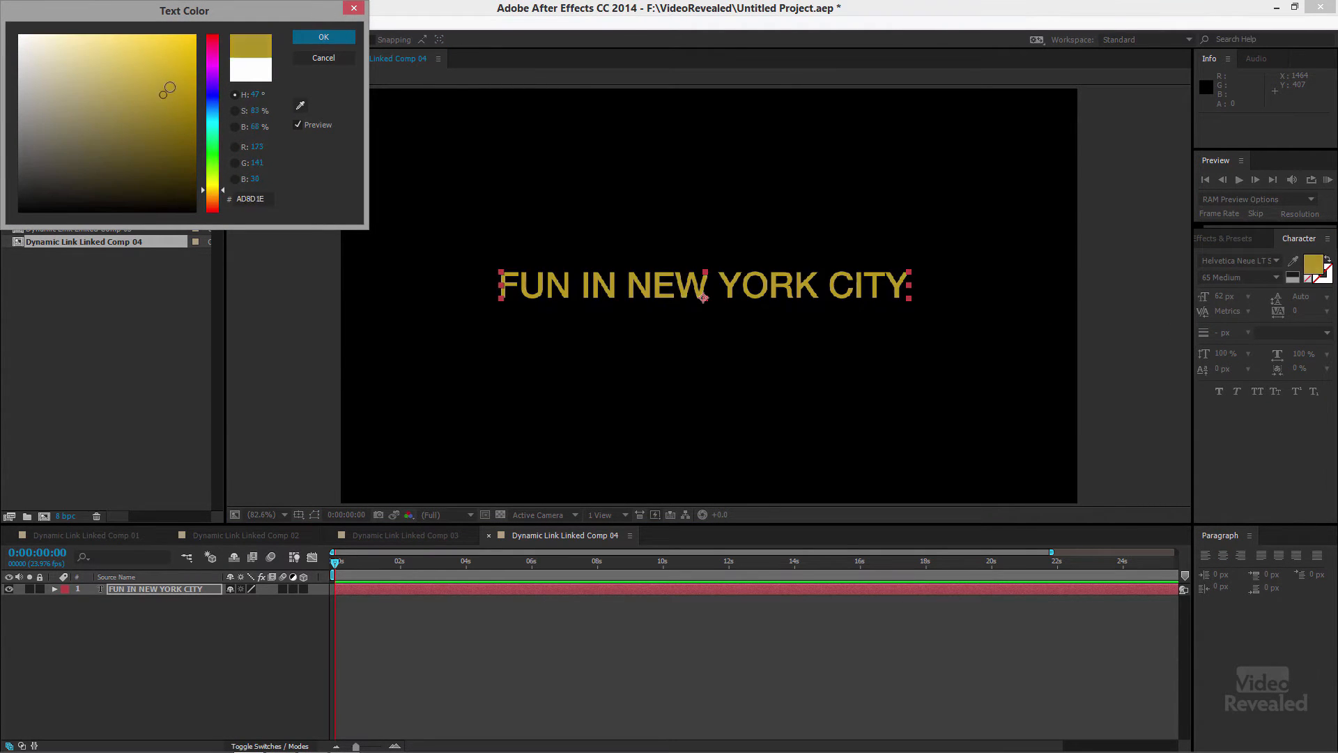
click(323, 36)
text(rain)
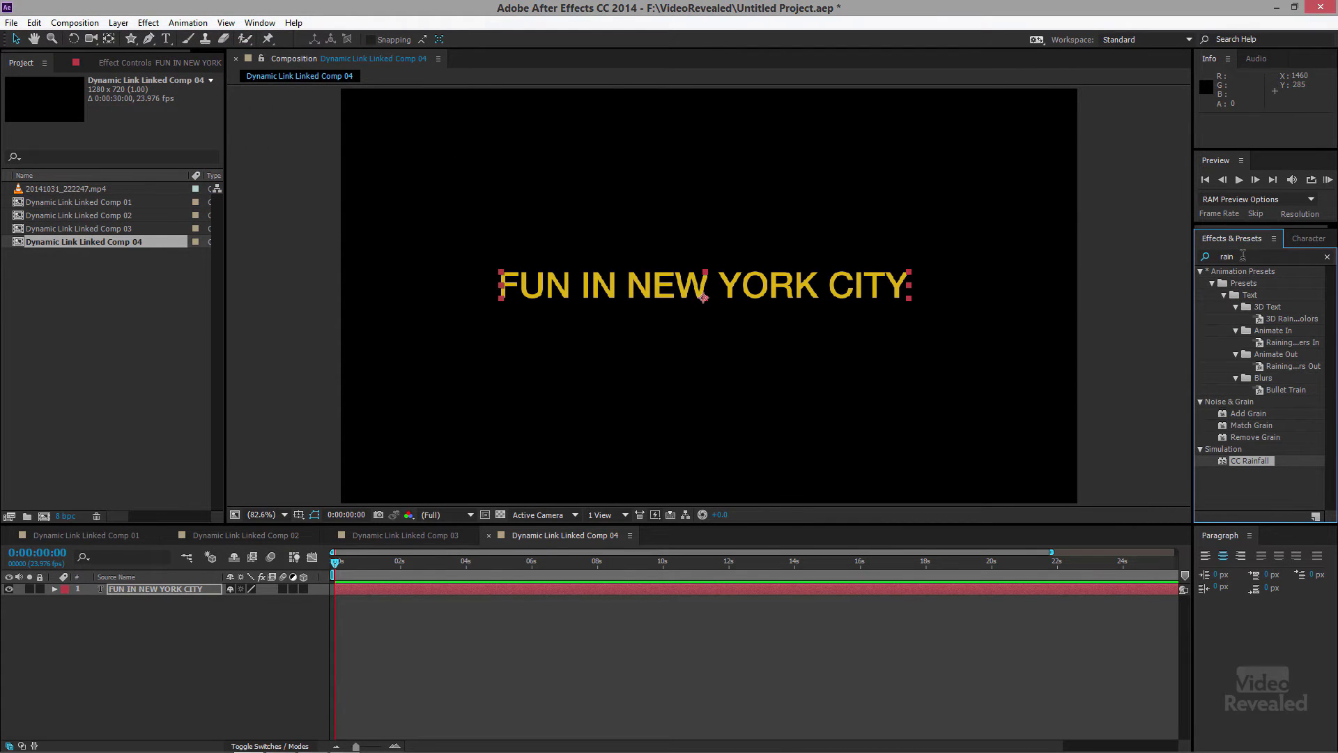
- Clear the rain search, browse Animation Presets > Text > Animate In, and apply Slow Fade On to the title
click(1327, 257)
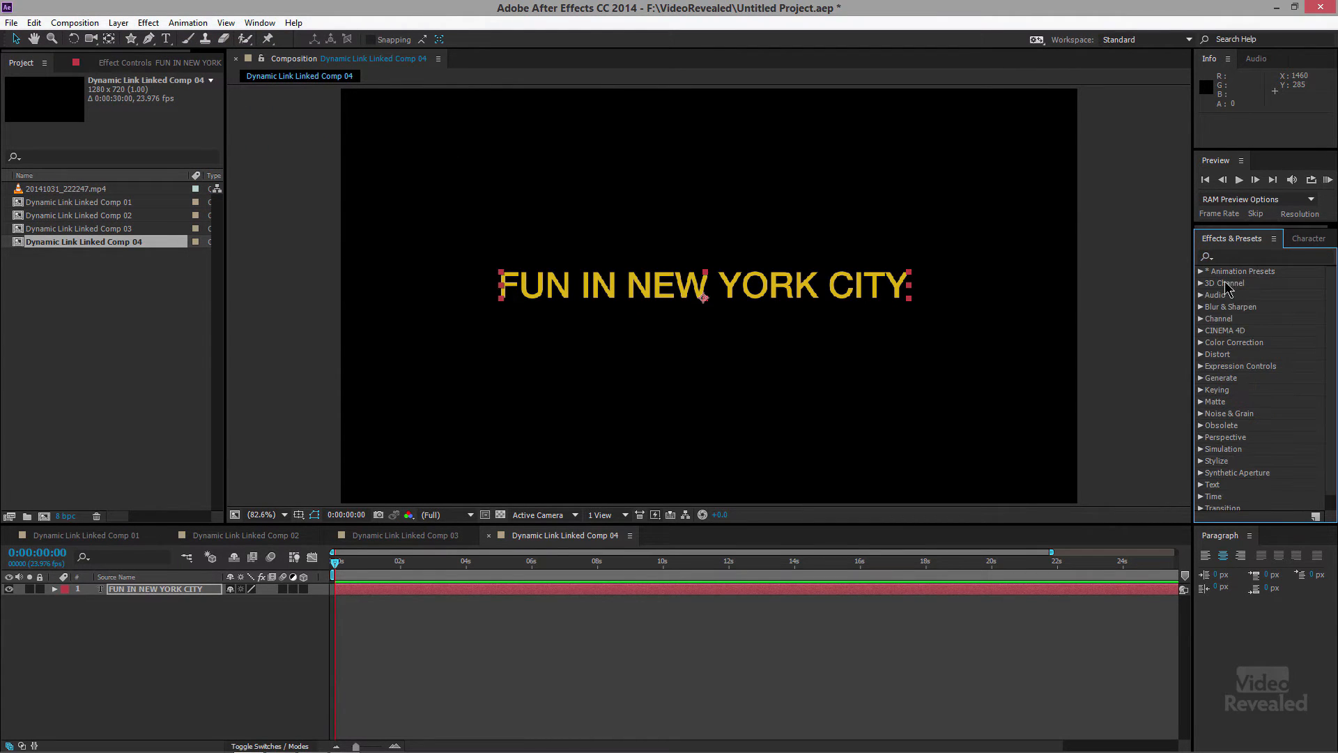
click(1201, 271)
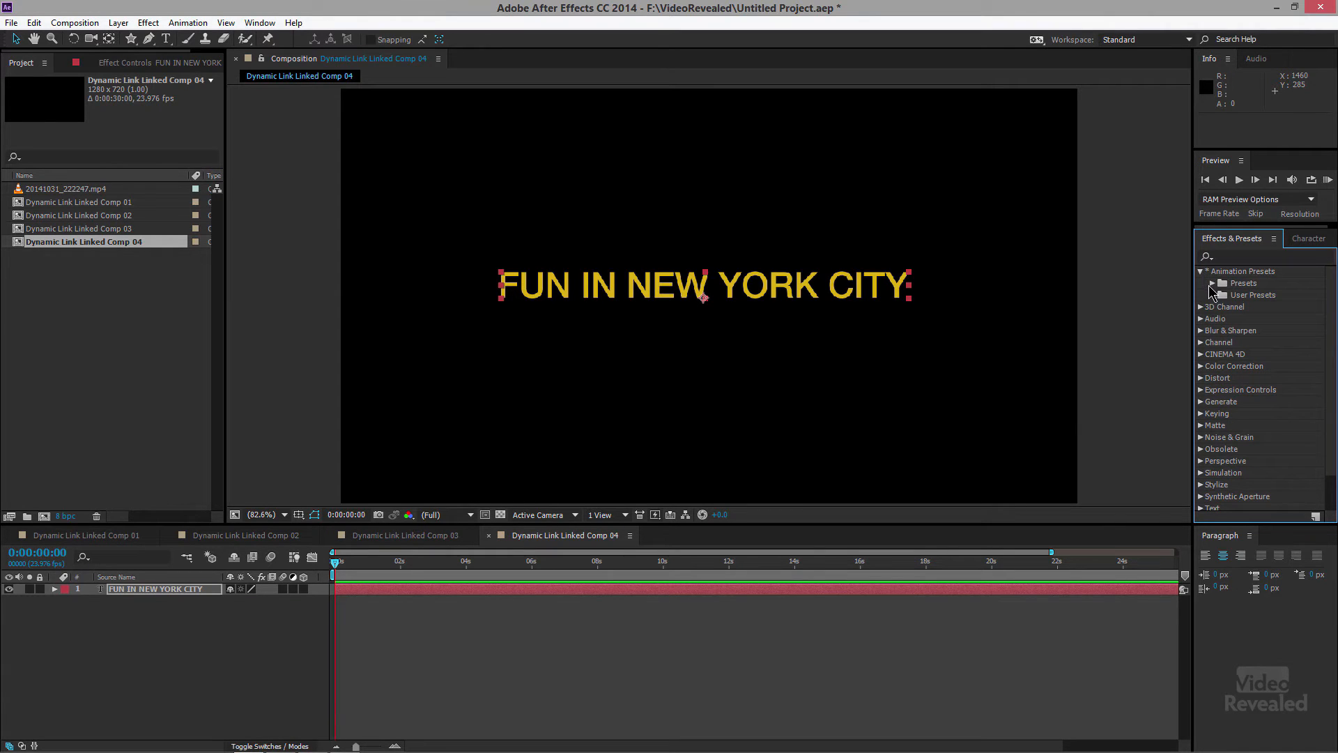
click(1211, 283)
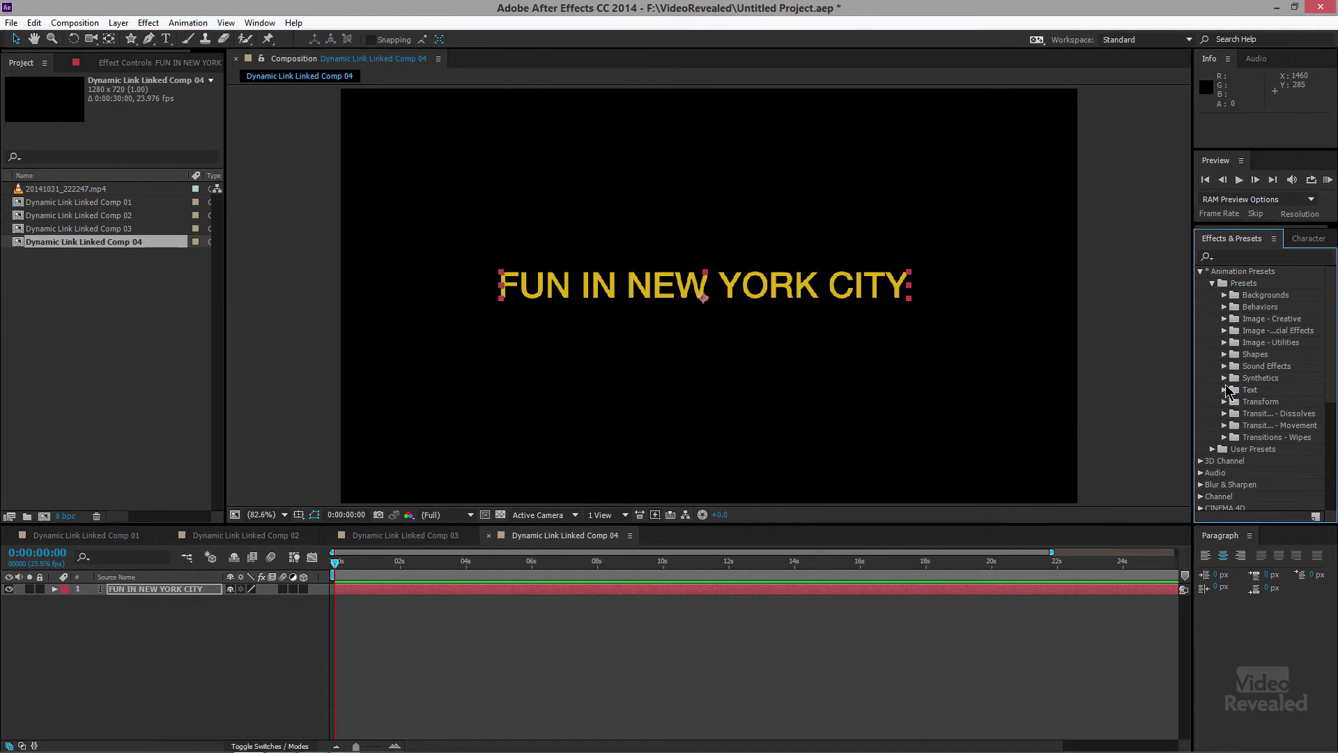
click(1234, 390)
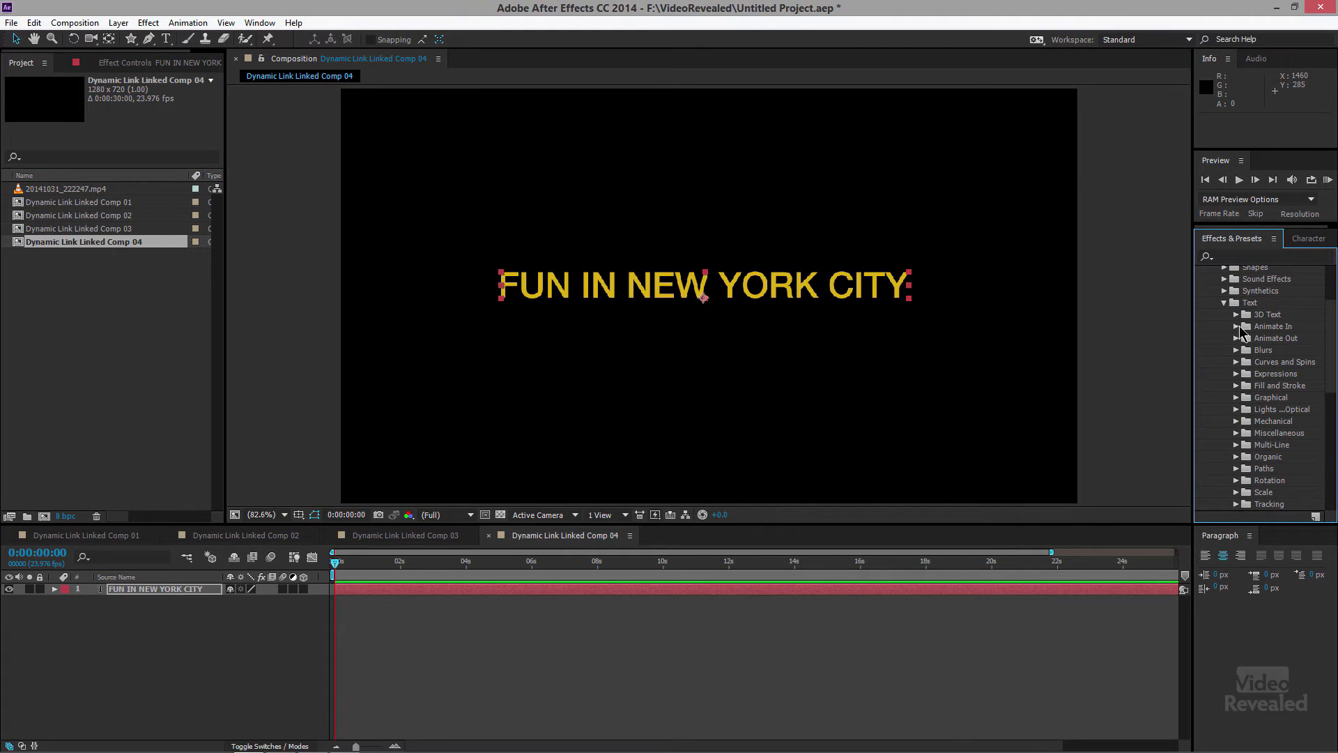
click(1235, 326)
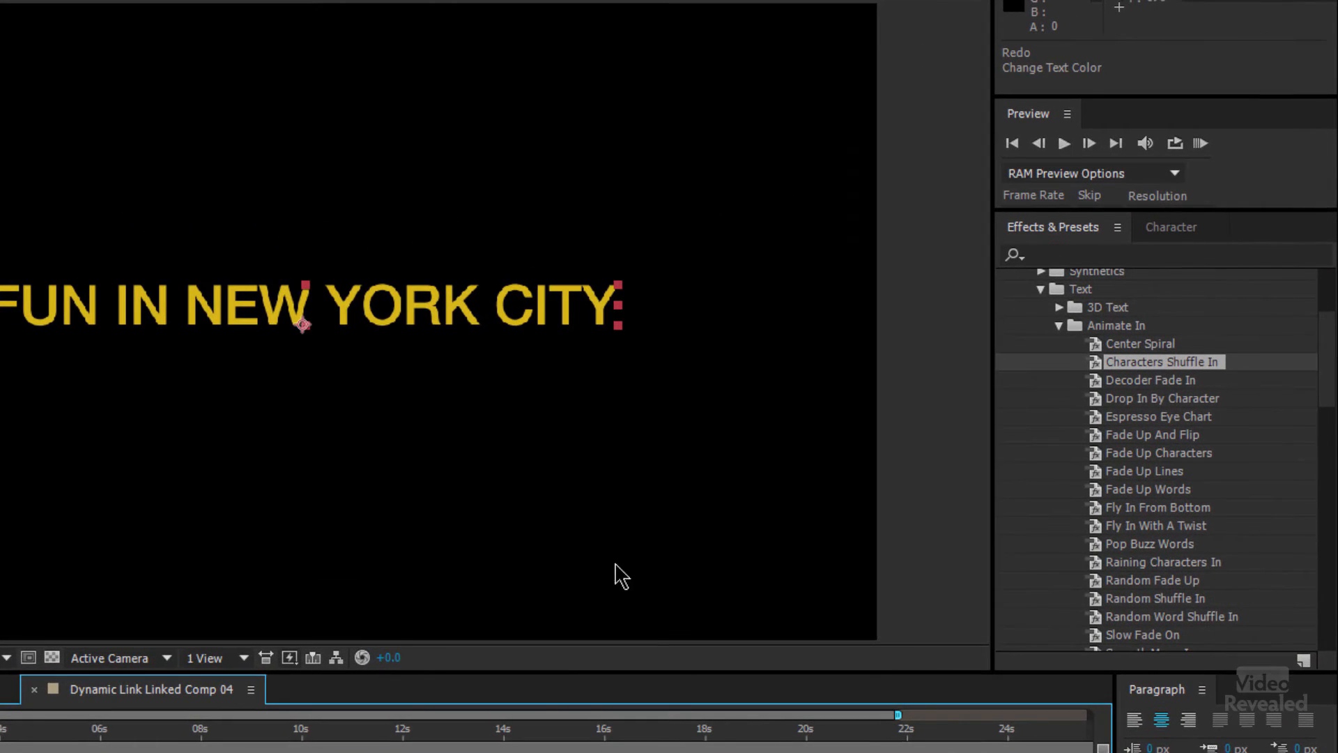
scroll(down, 3)
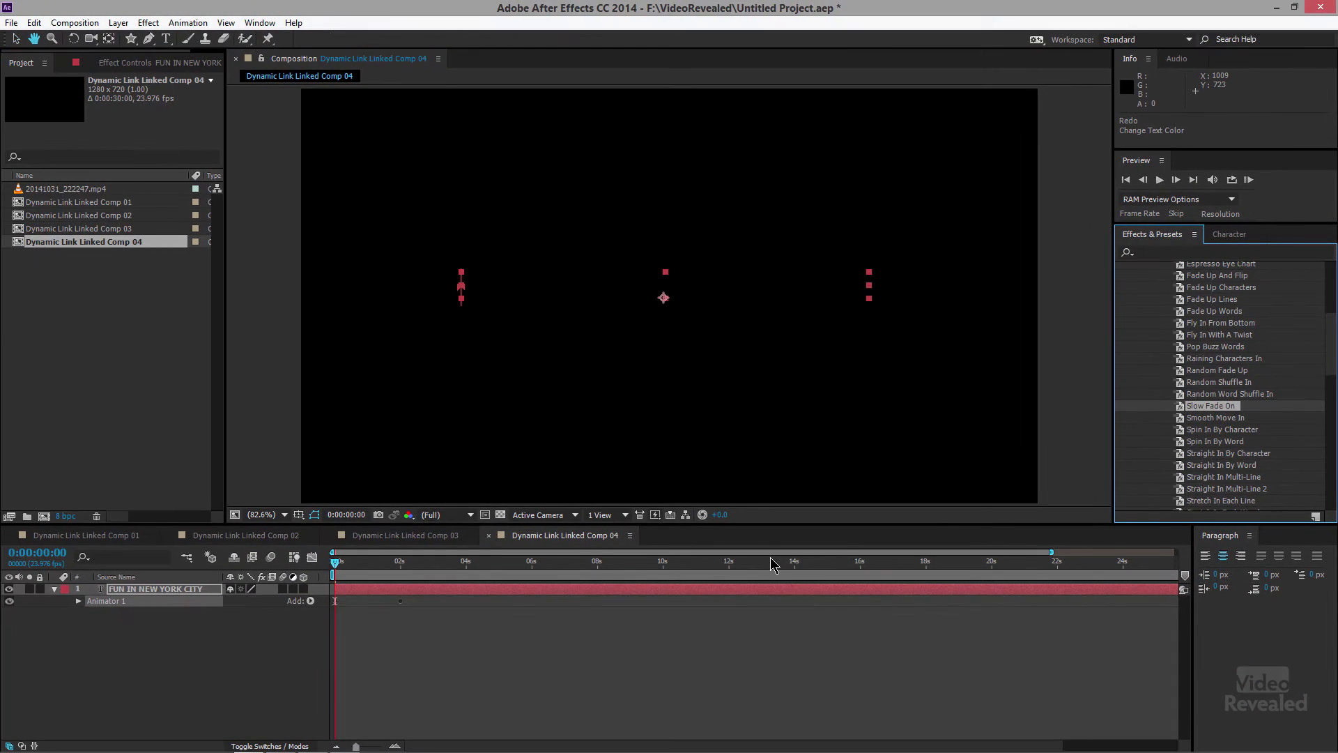
click(1160, 178)
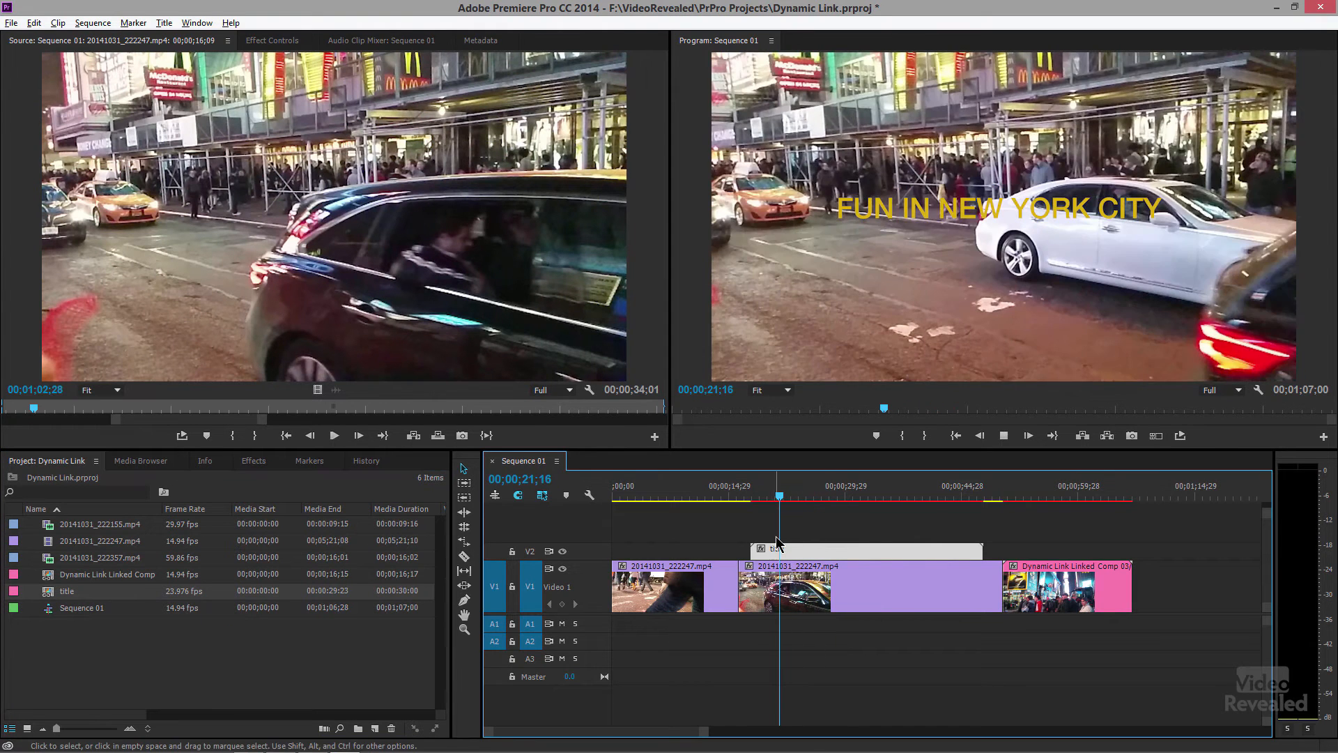
- Scrub the Premiere playhead to watch the title fade on letter by letter over the street clip
click(745, 496)
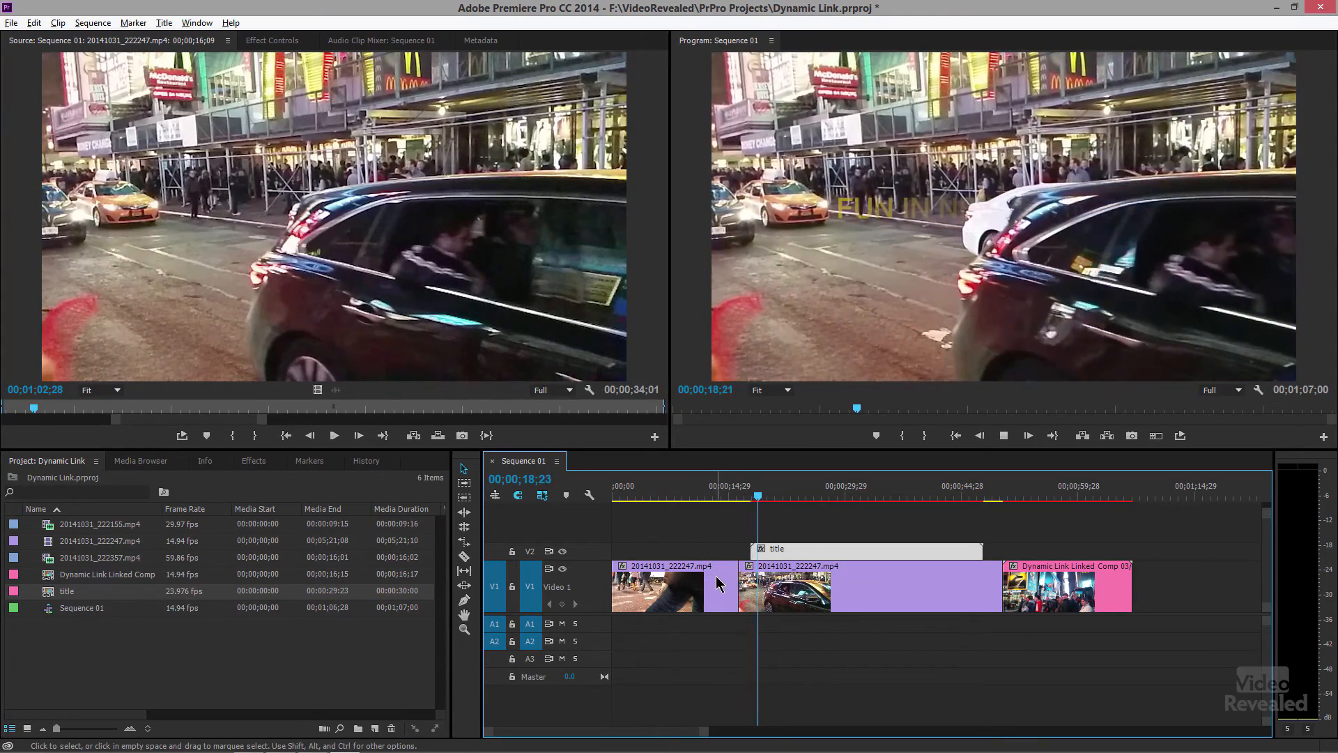
click(773, 495)
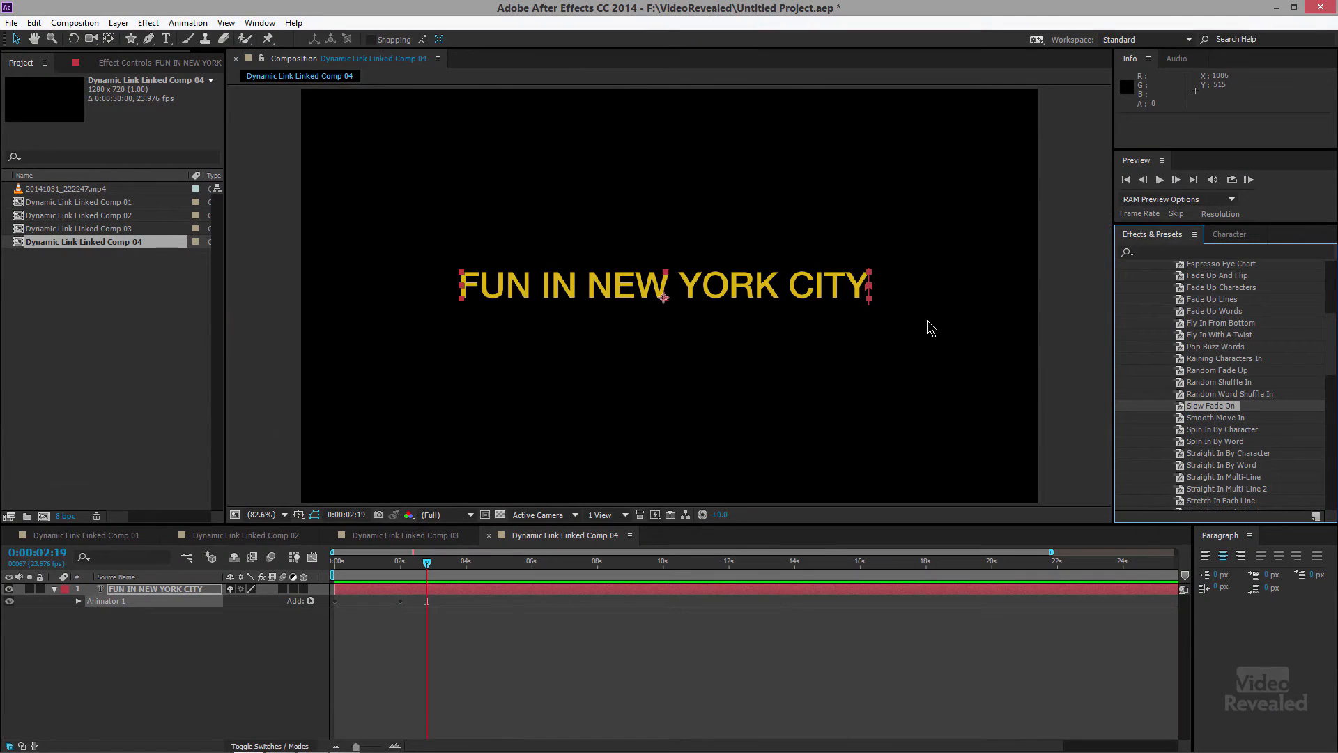
- In the Character panel, set the title's font style to 76 Bold Italic
click(1229, 234)
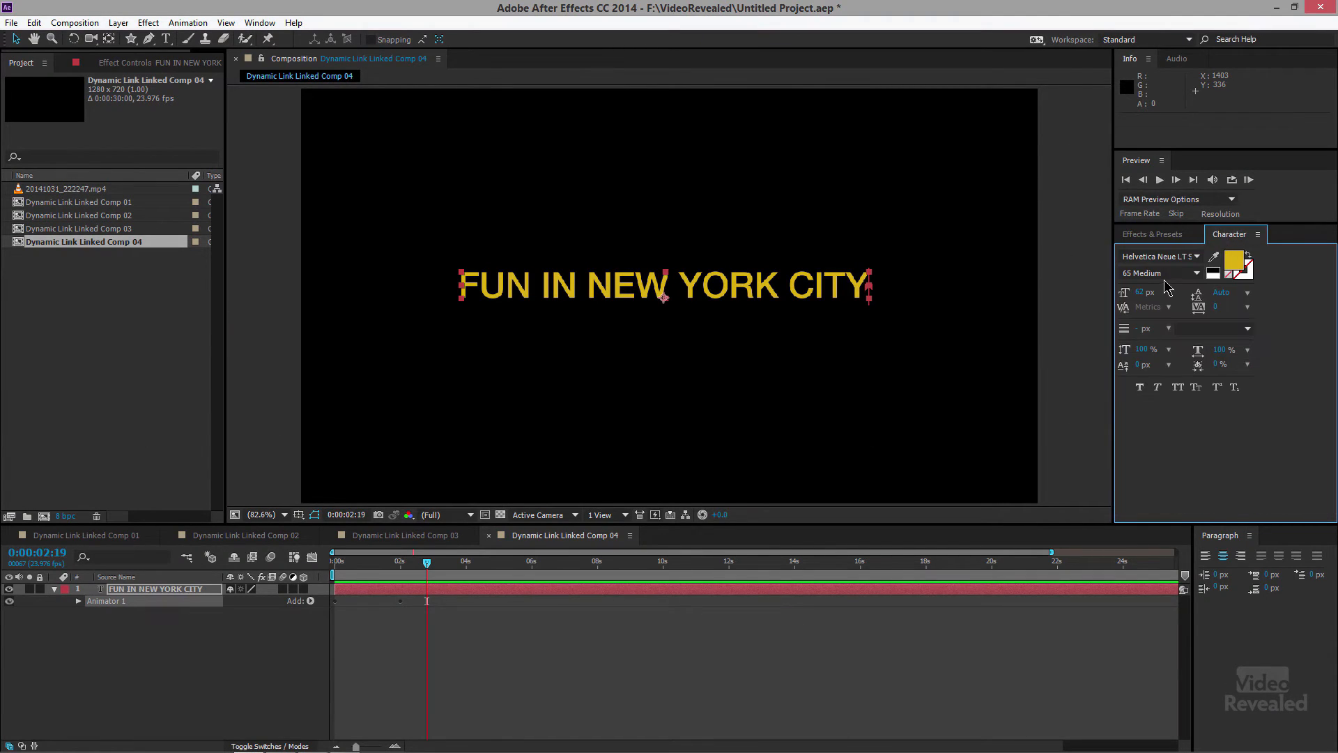
mouse_move(1199, 274)
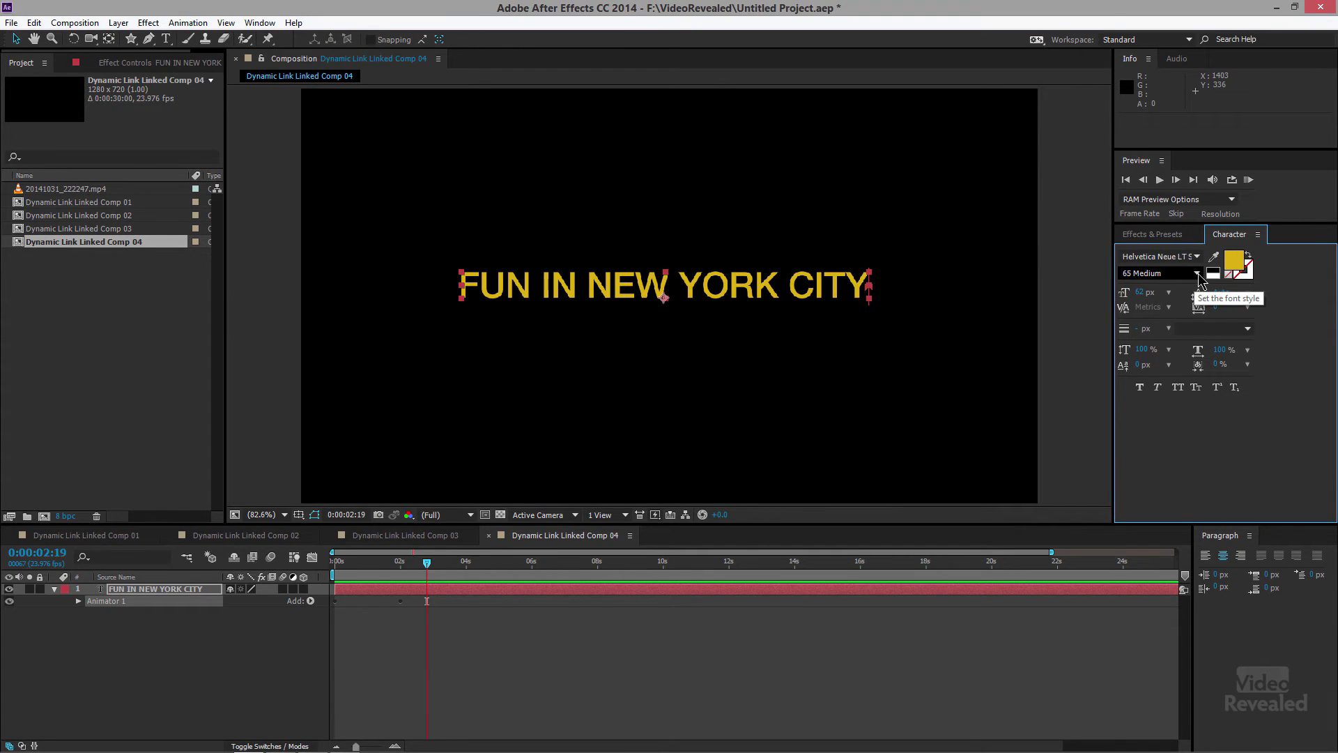
mouse_move(848, 290)
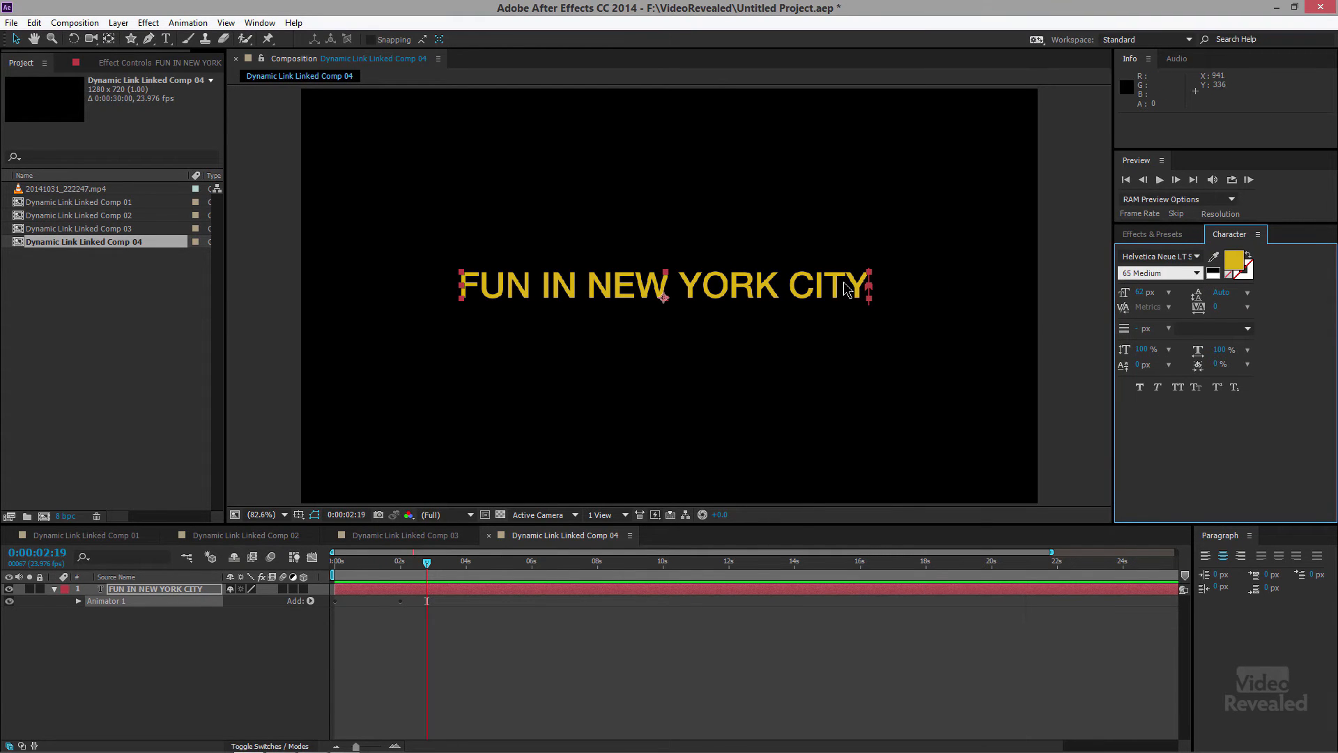
click(1198, 274)
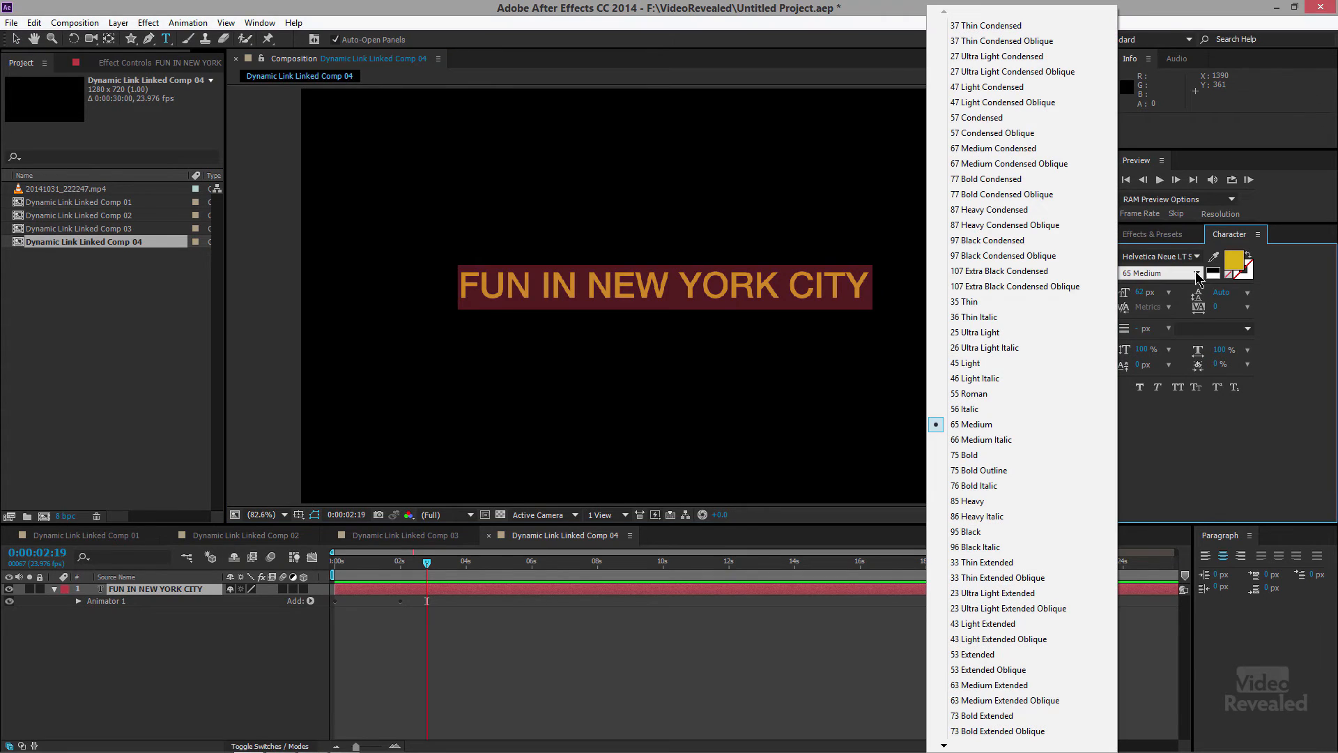
mouse_move(1004, 490)
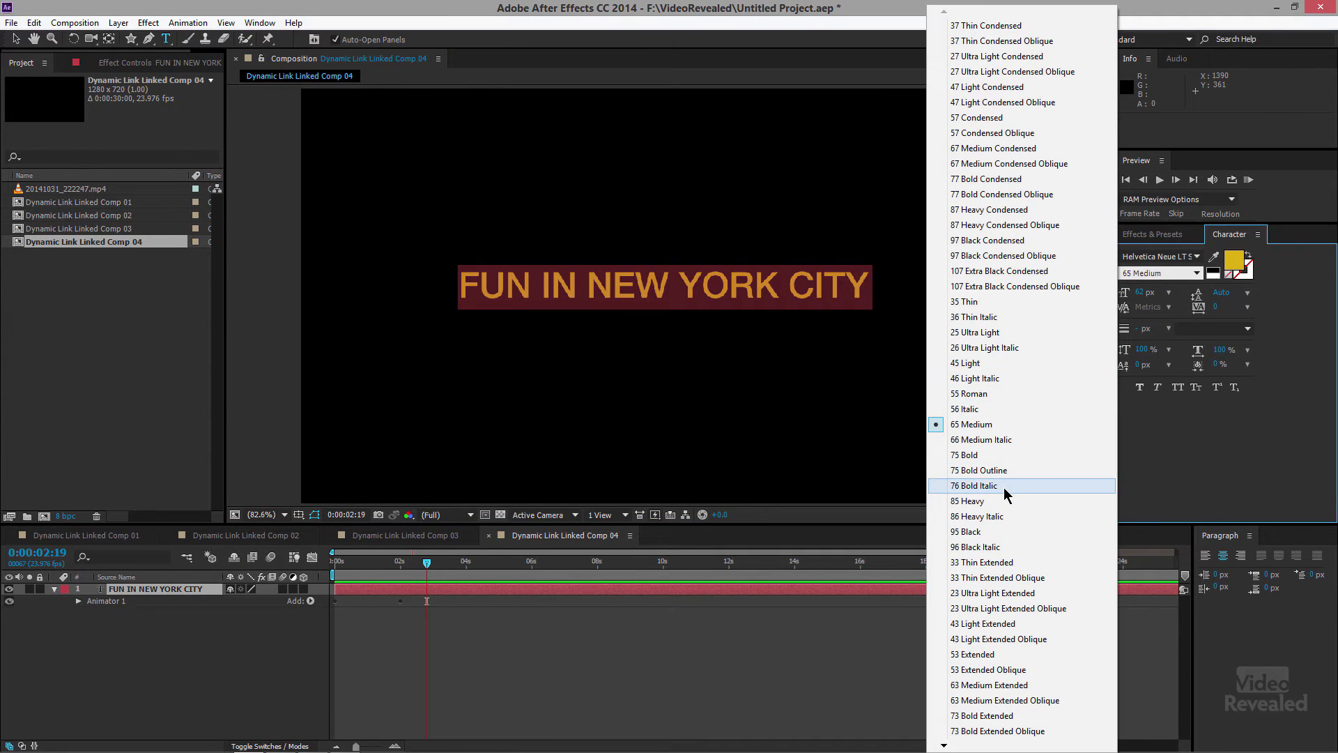
click(973, 486)
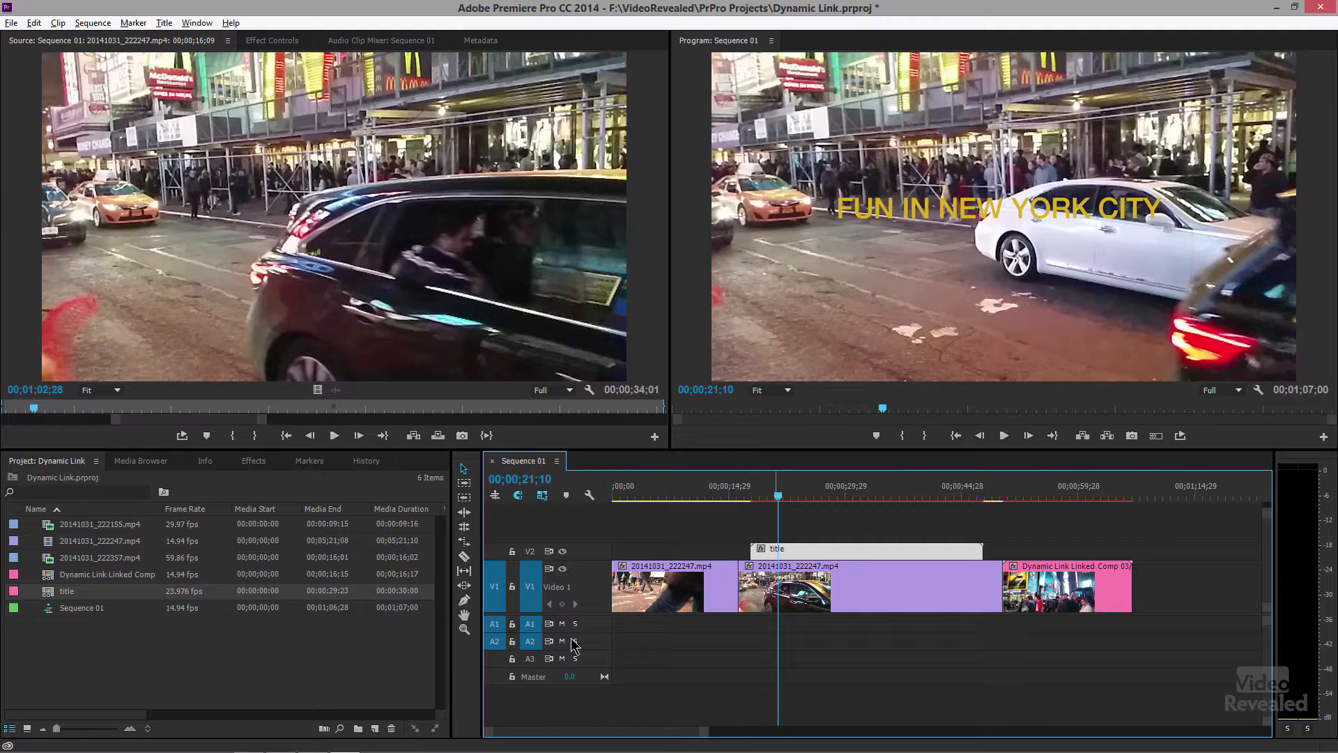
- Scrub between the title over the street clip and the rain comp to confirm the bold italic yellow title
click(752, 488)
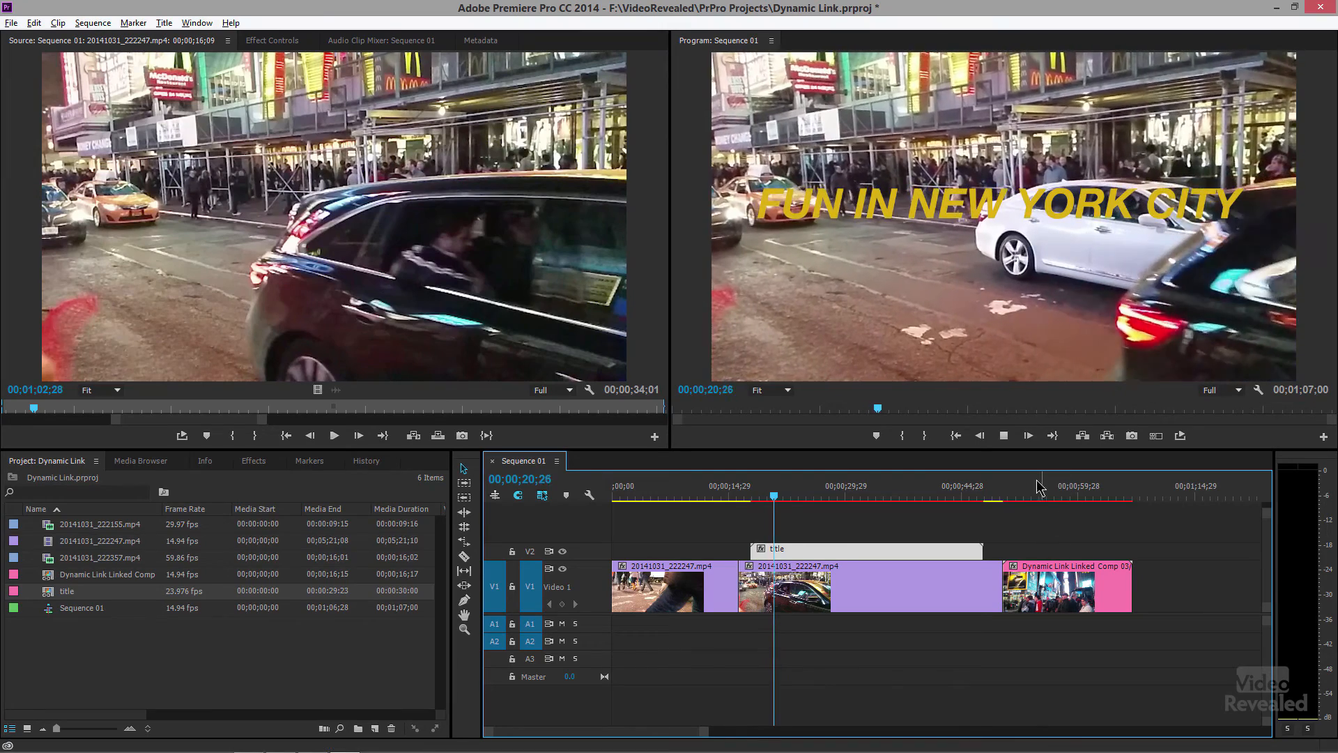
click(1059, 485)
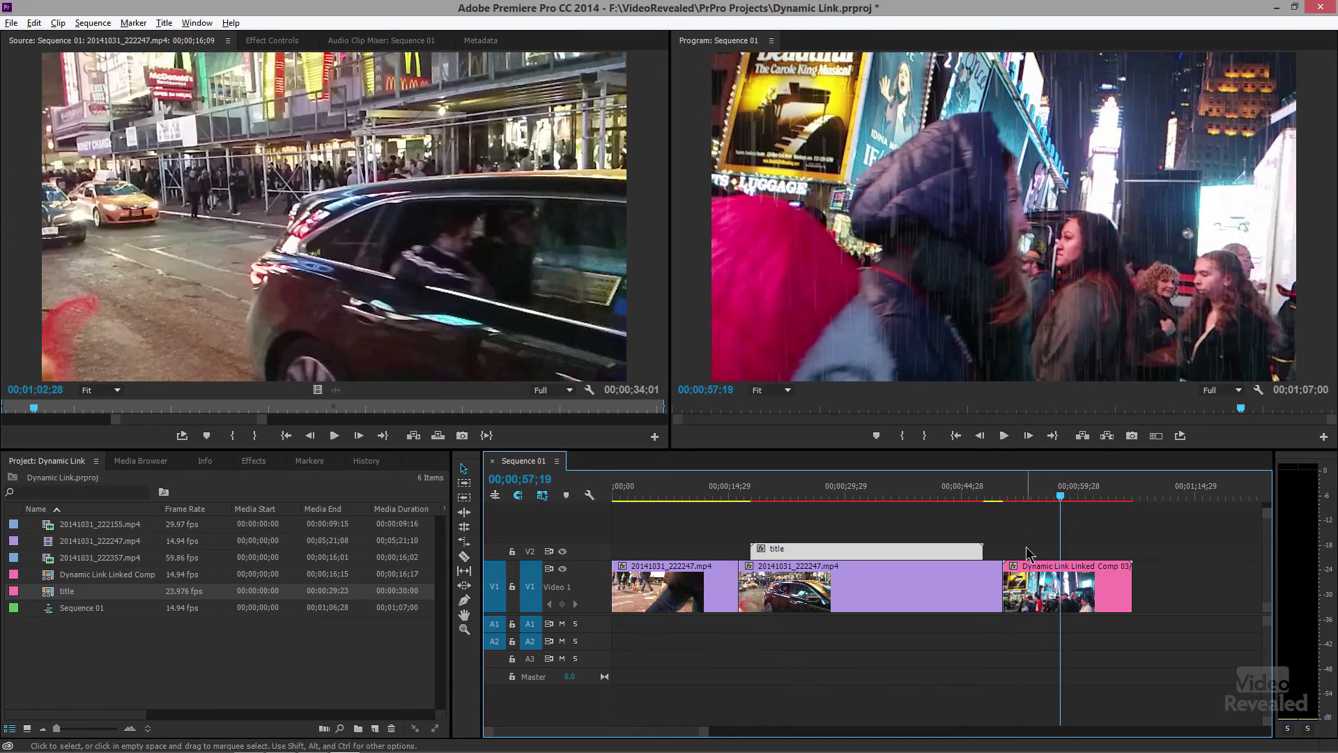
click(774, 500)
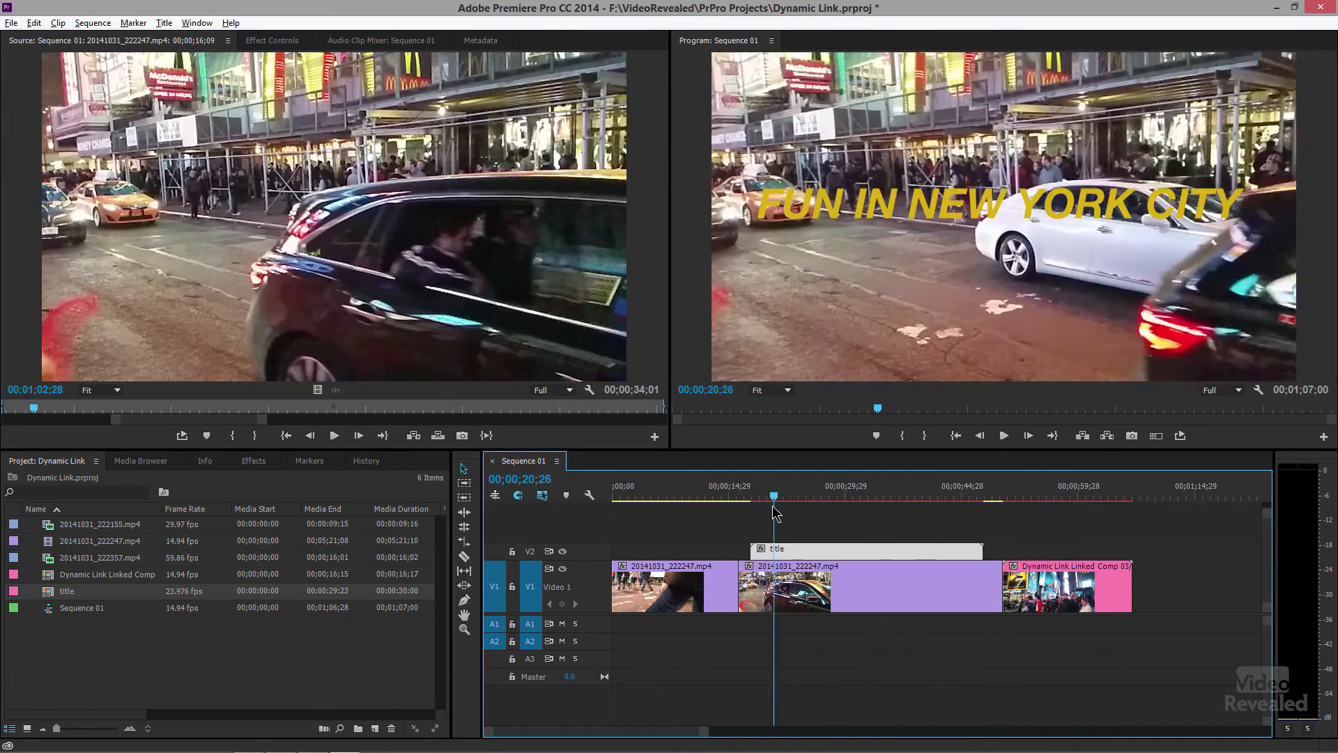